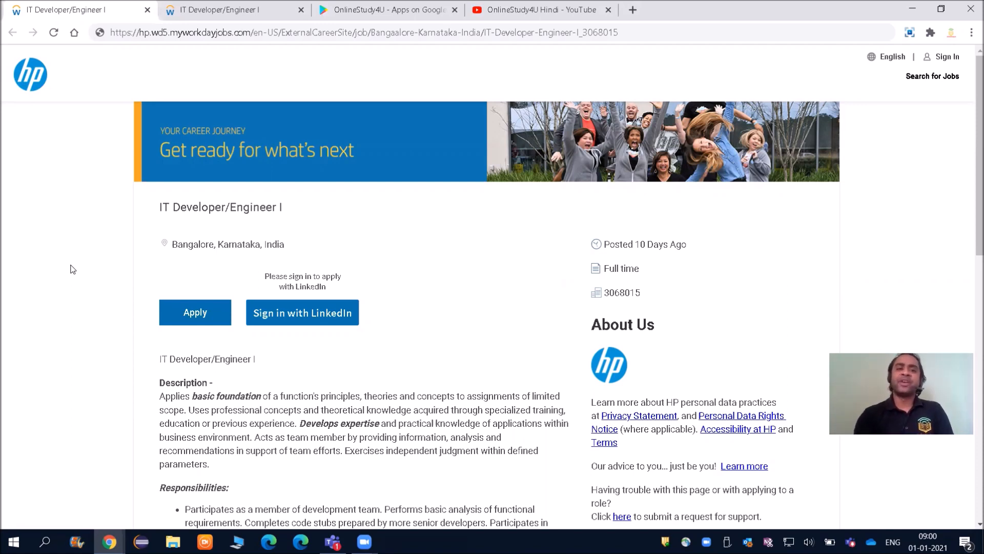
- Read through the IT Developer/Engineer I job posting's responsibilities and requirements
double_click(204, 32)
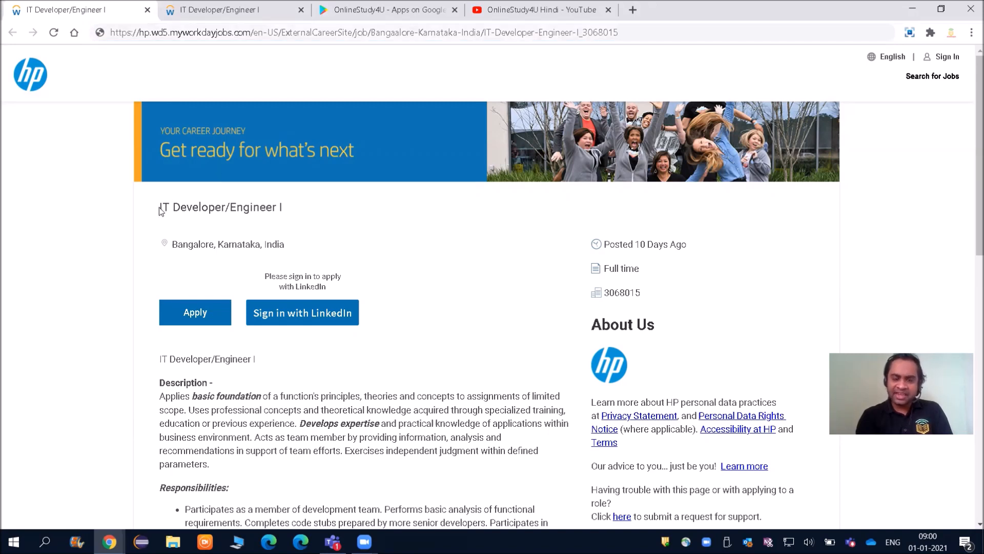
drag(161, 207, 258, 207)
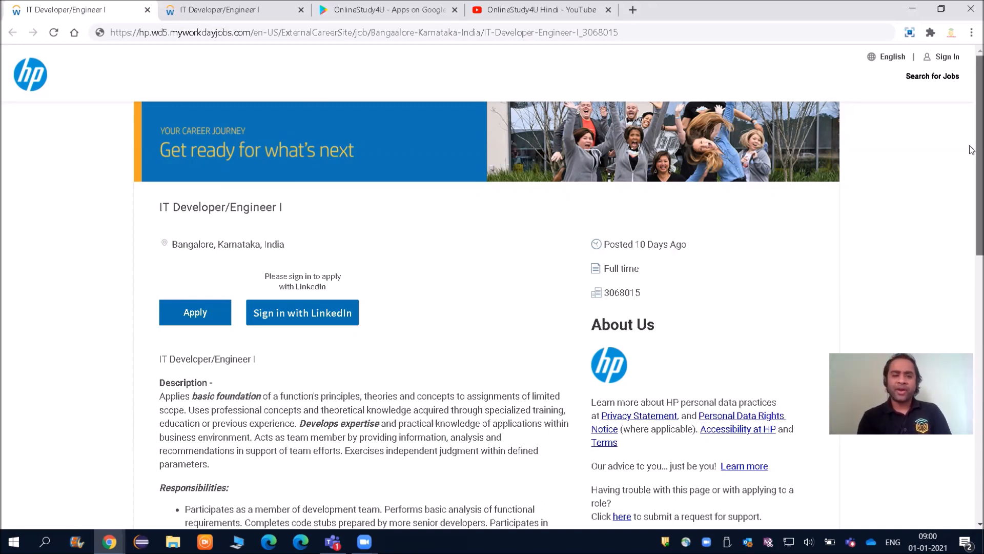
scroll(down, 3)
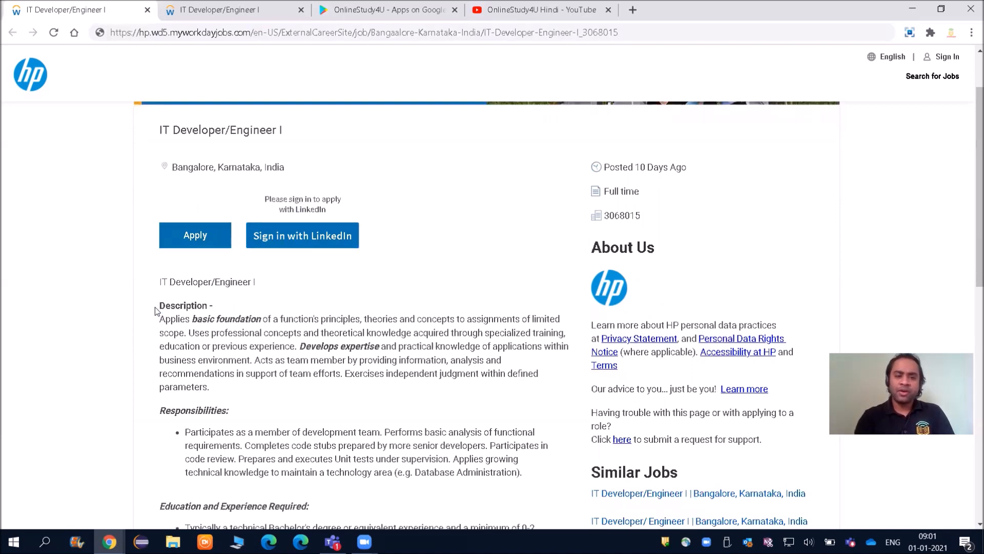
scroll(down, 3)
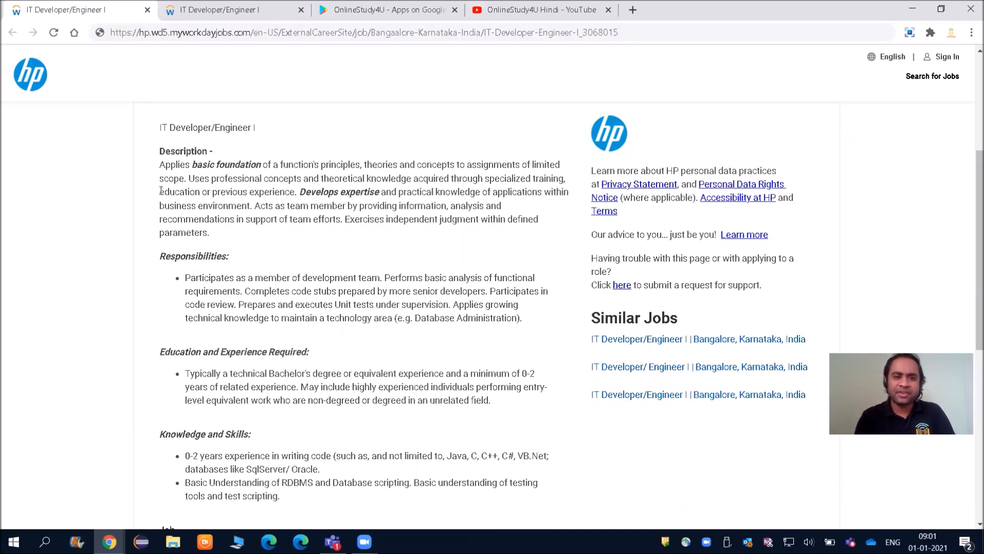
drag(159, 164, 210, 232)
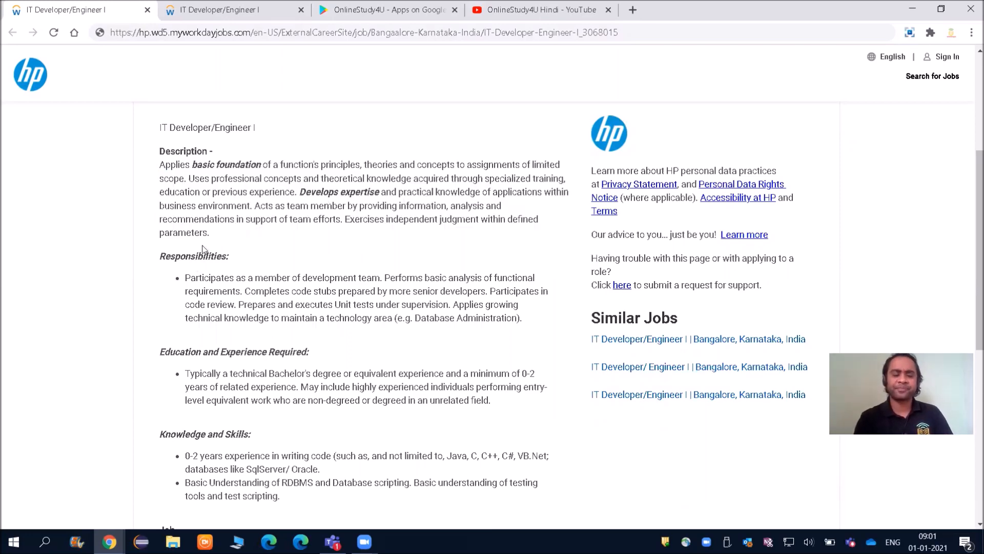
scroll(down, 3)
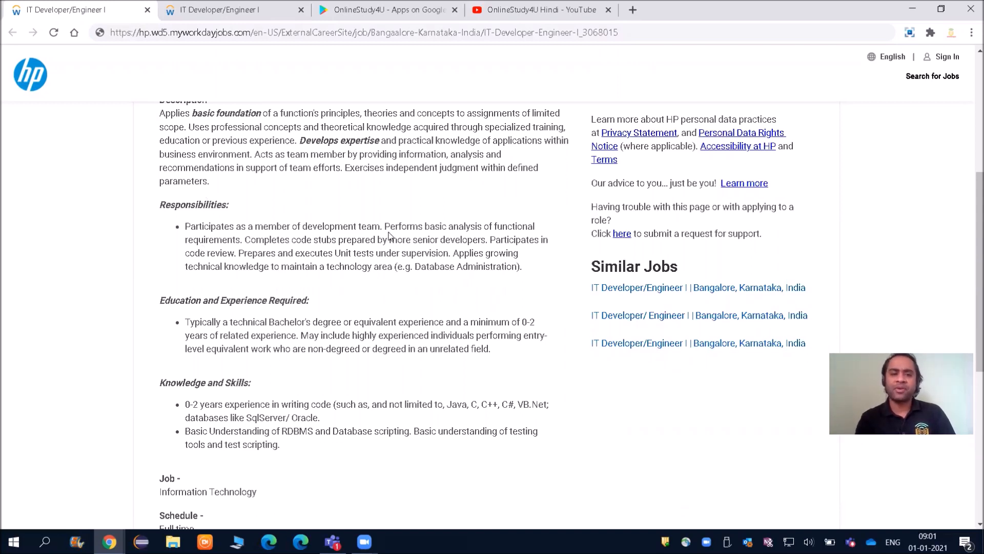
drag(197, 226, 412, 267)
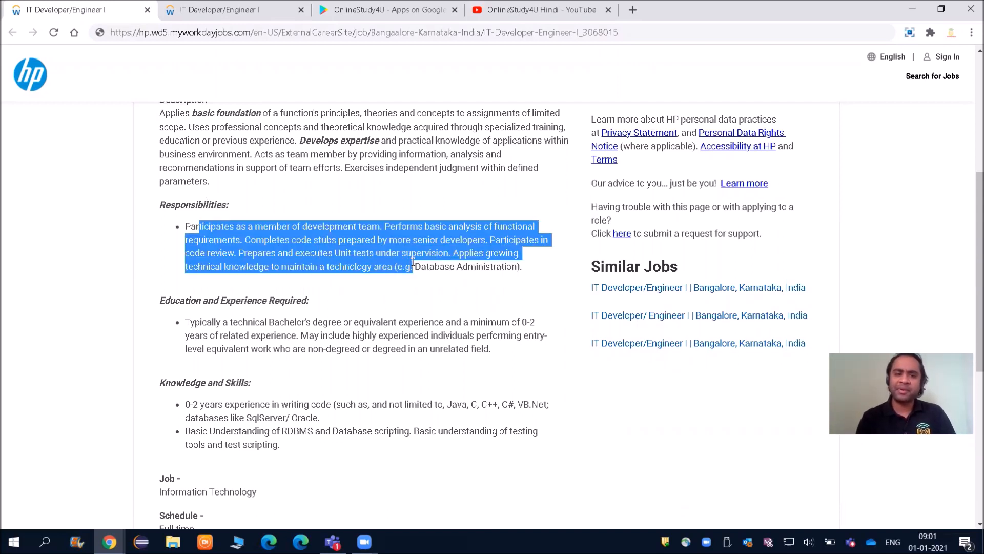
scroll(down, 3)
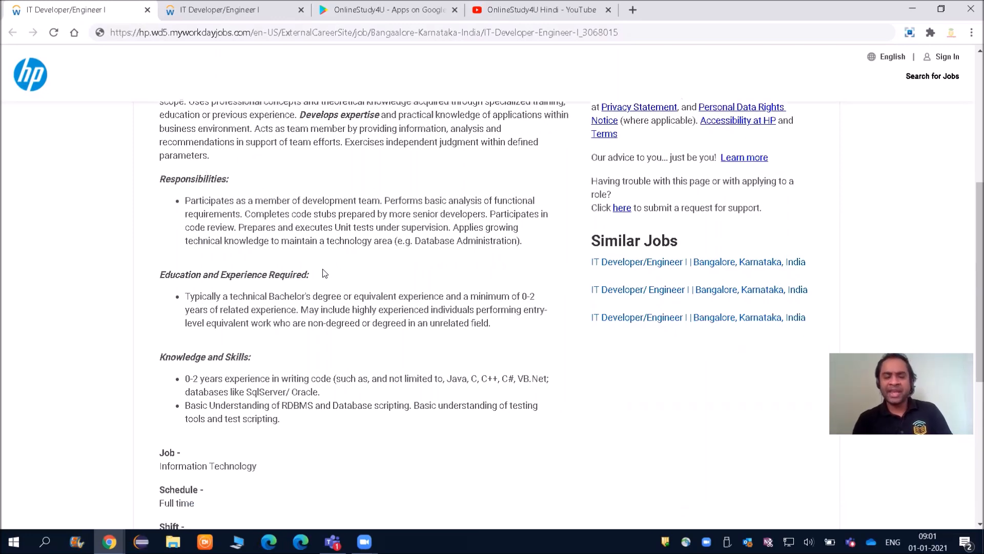
scroll(down, 3)
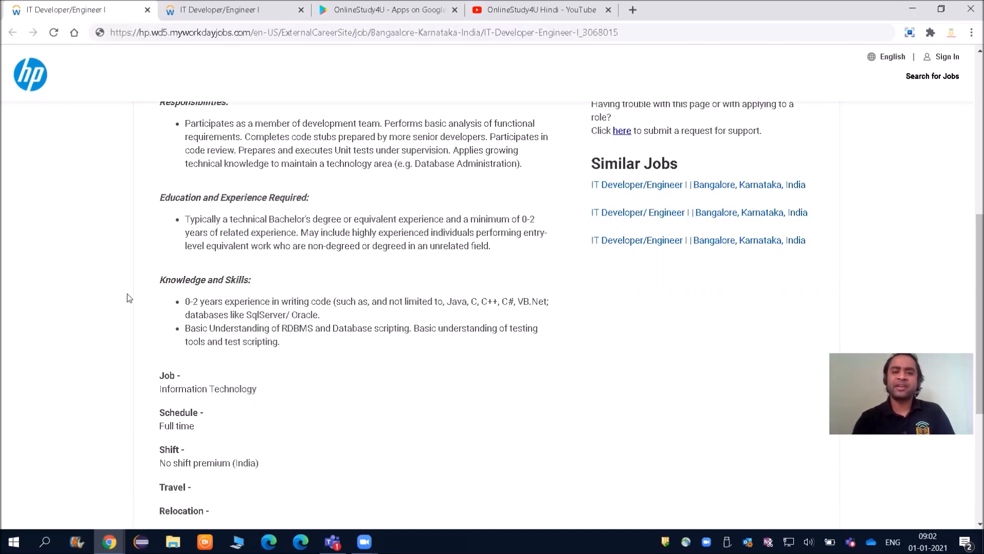
scroll(down, 3)
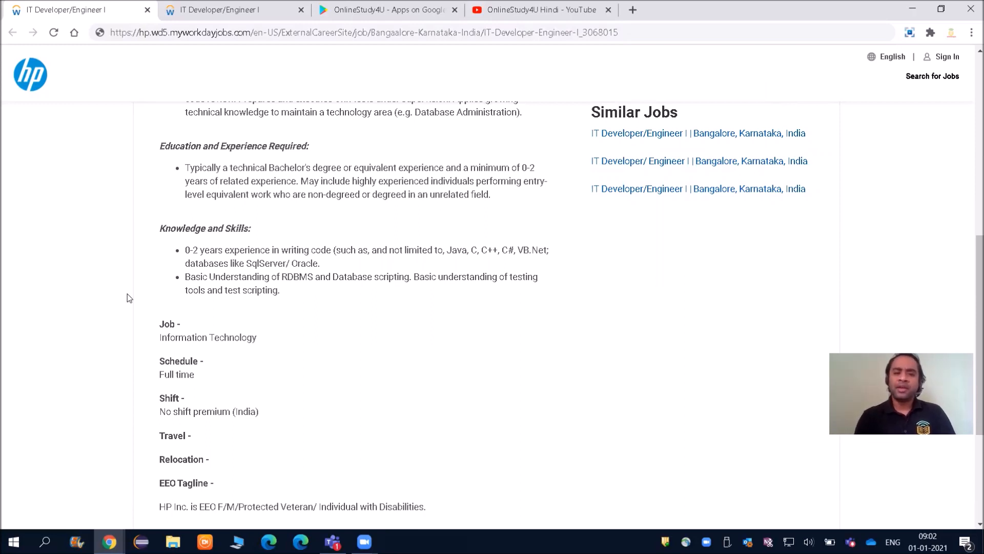
scroll(down, 3)
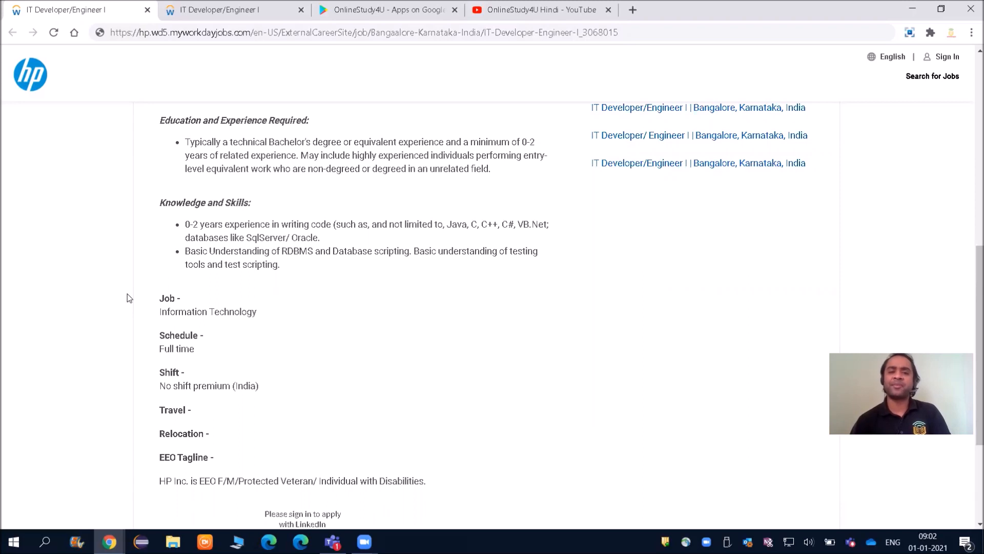
scroll(down, 3)
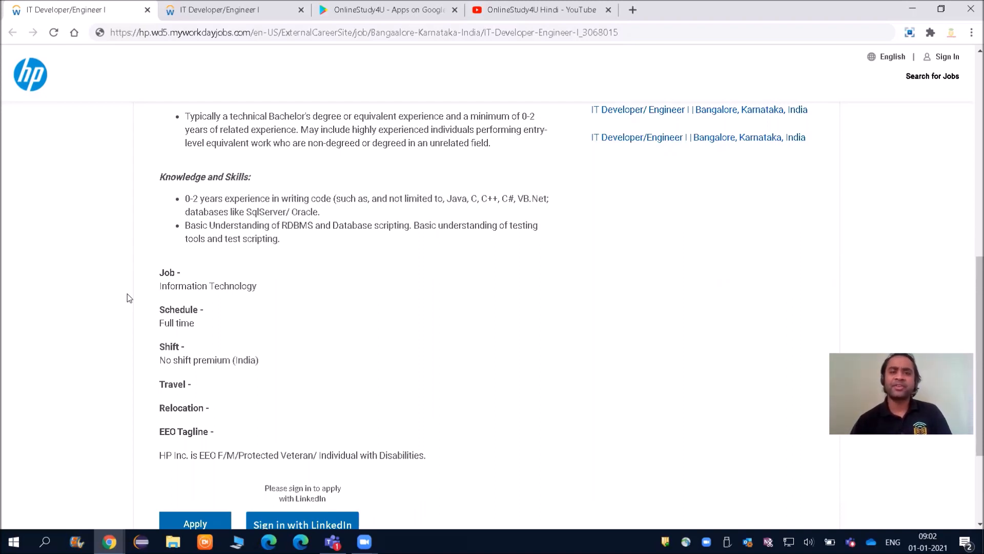
scroll(down, 3)
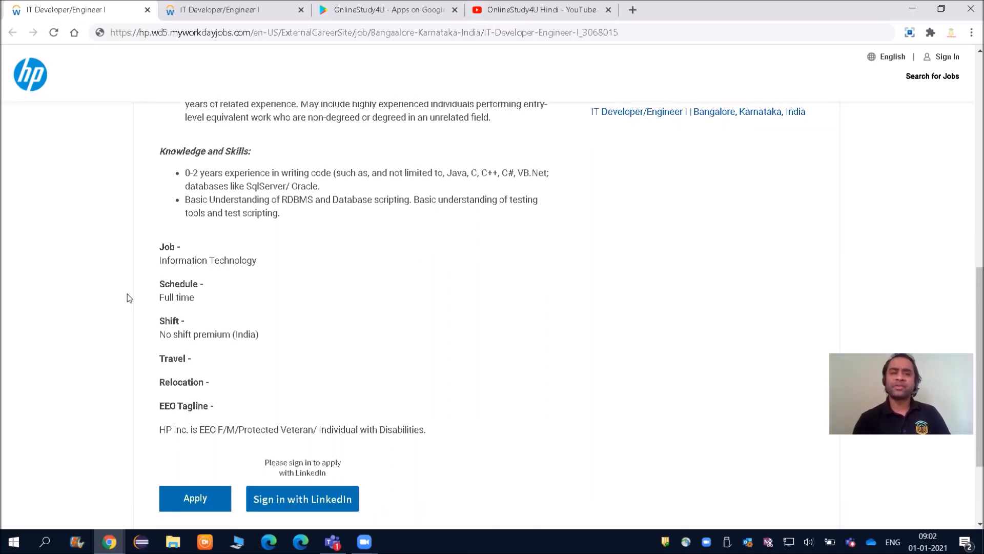
scroll(down, 3)
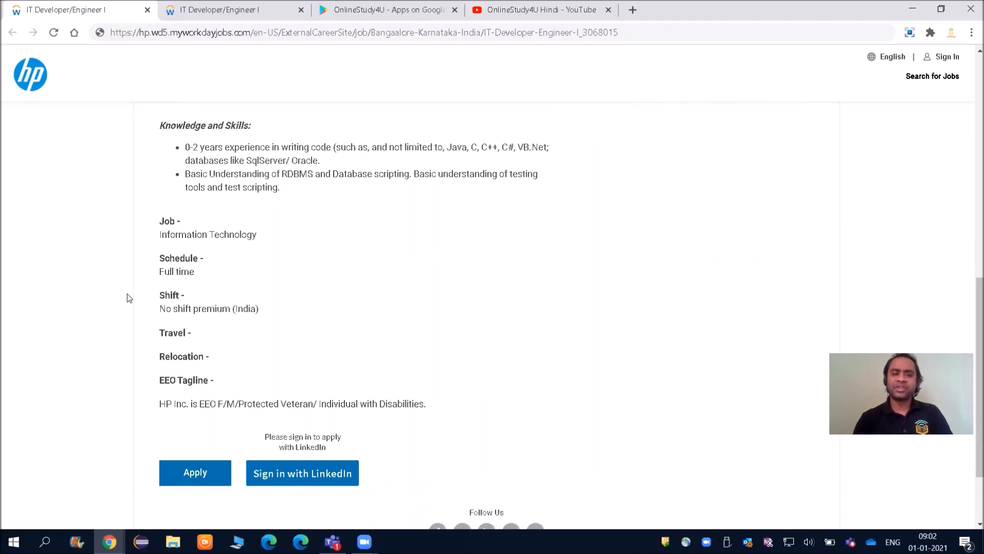
scroll(down, 3)
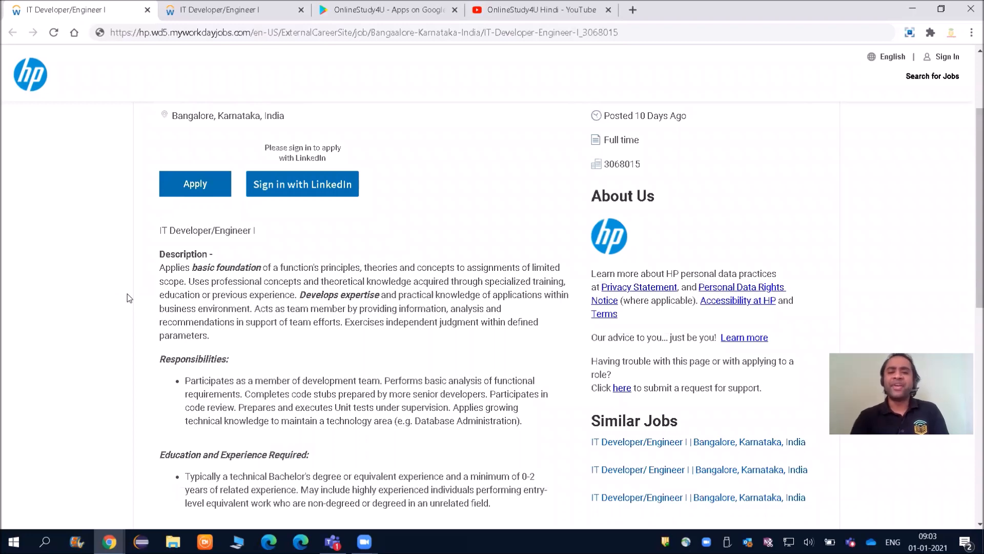
scroll(down, 3)
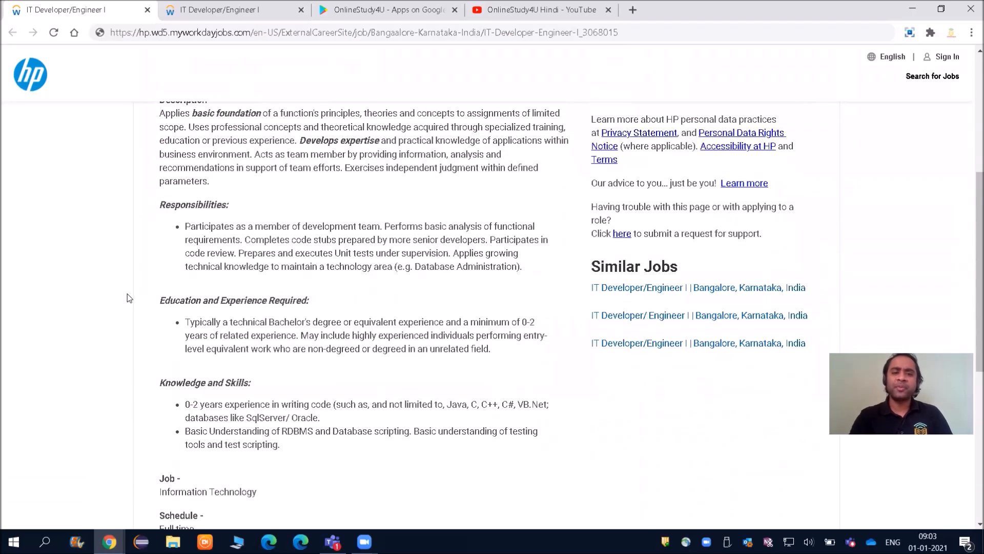
scroll(down, 3)
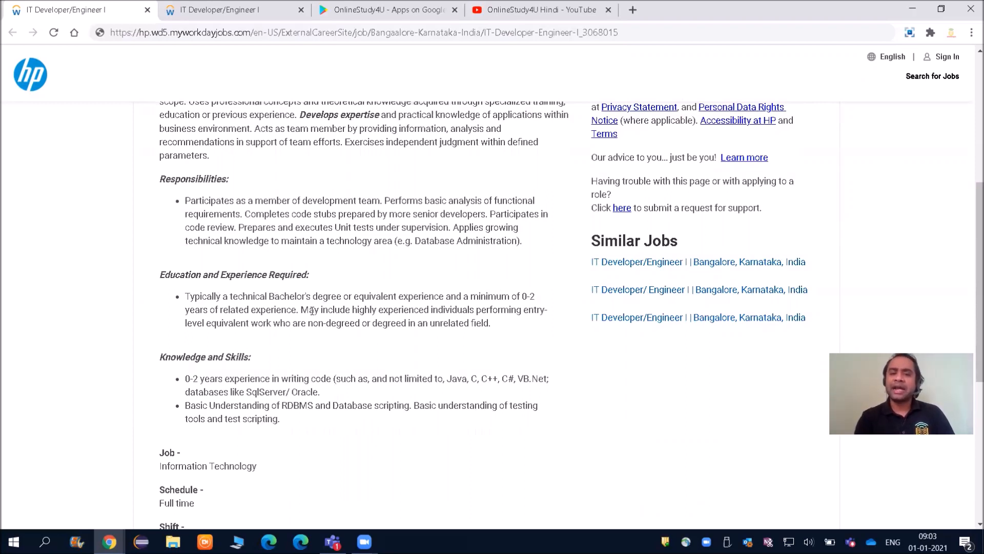
mouse_move(237, 332)
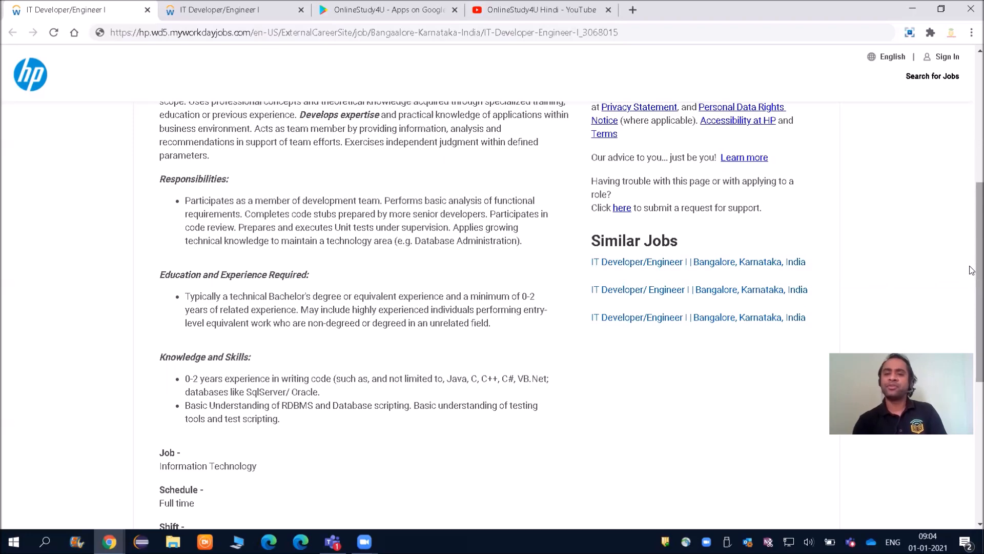
mouse_move(918, 193)
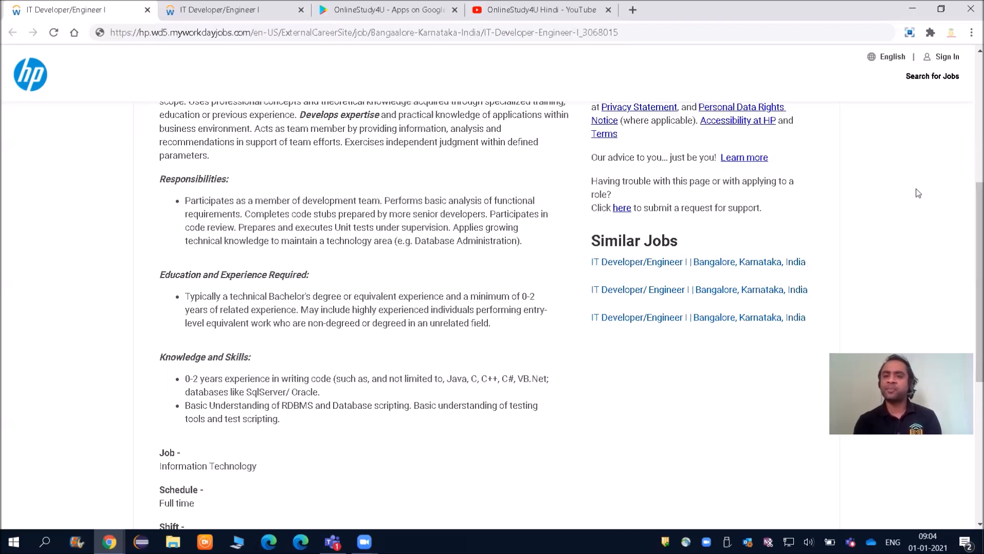
scroll(down, 3)
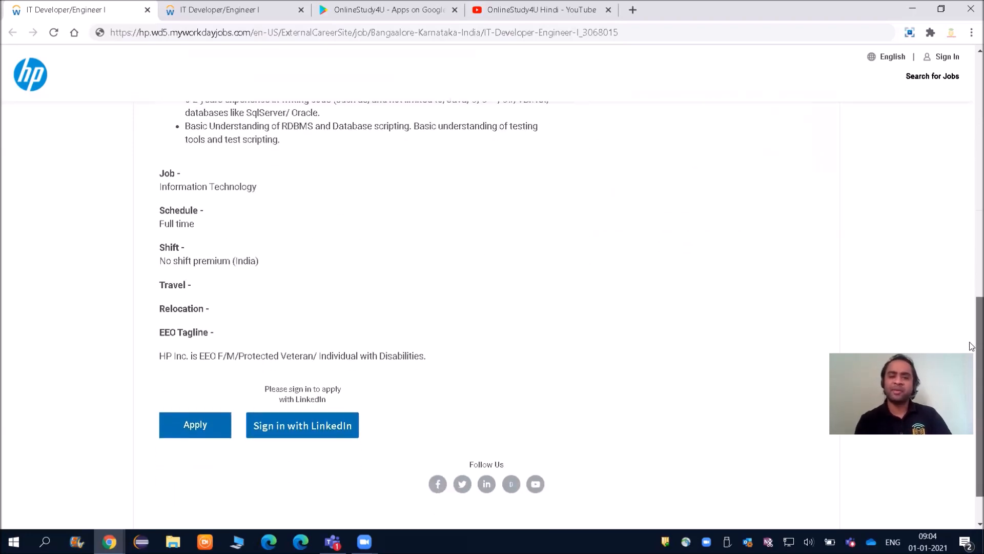
scroll(down, 3)
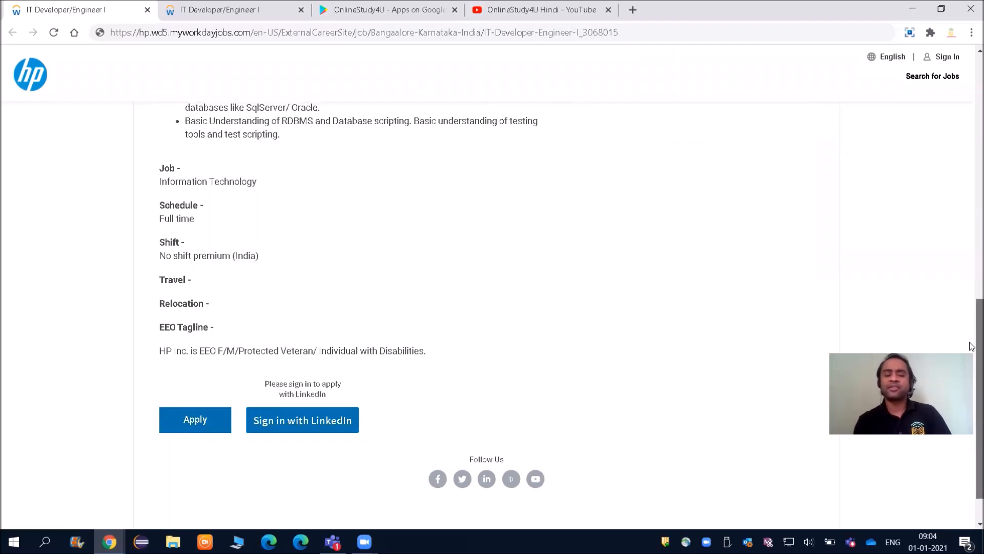
scroll(down, 3)
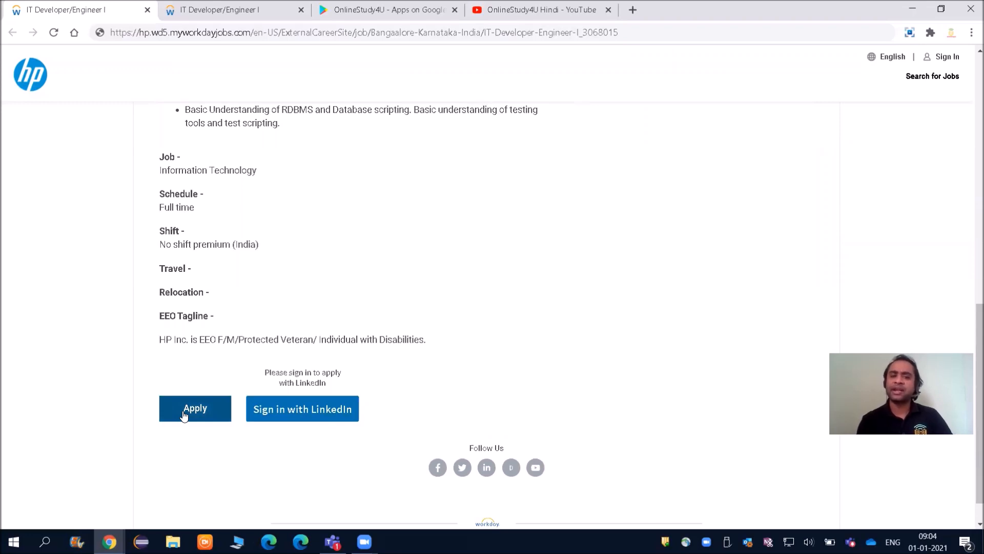
- Apply for the job and create a new candidate account with email, consenting to the privacy terms
click(195, 409)
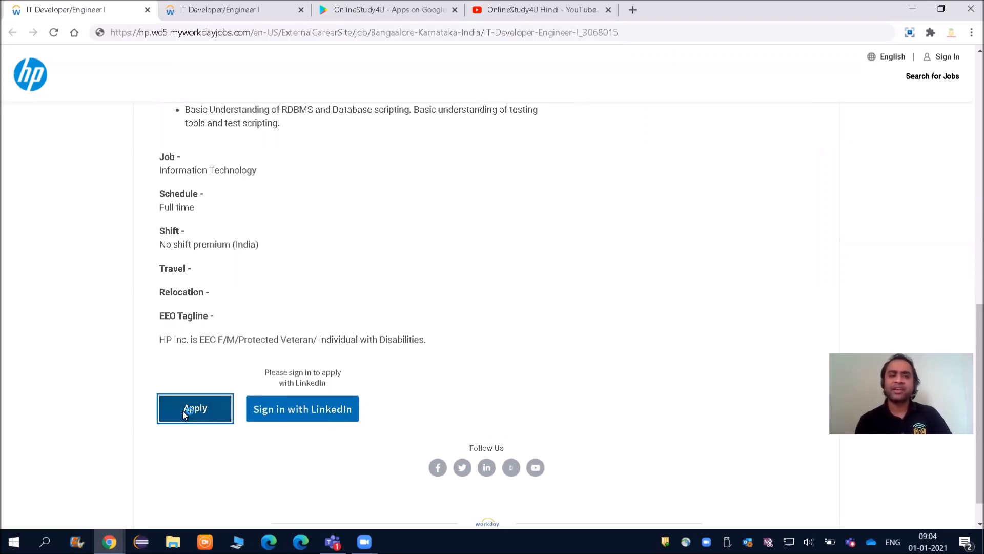
click(195, 408)
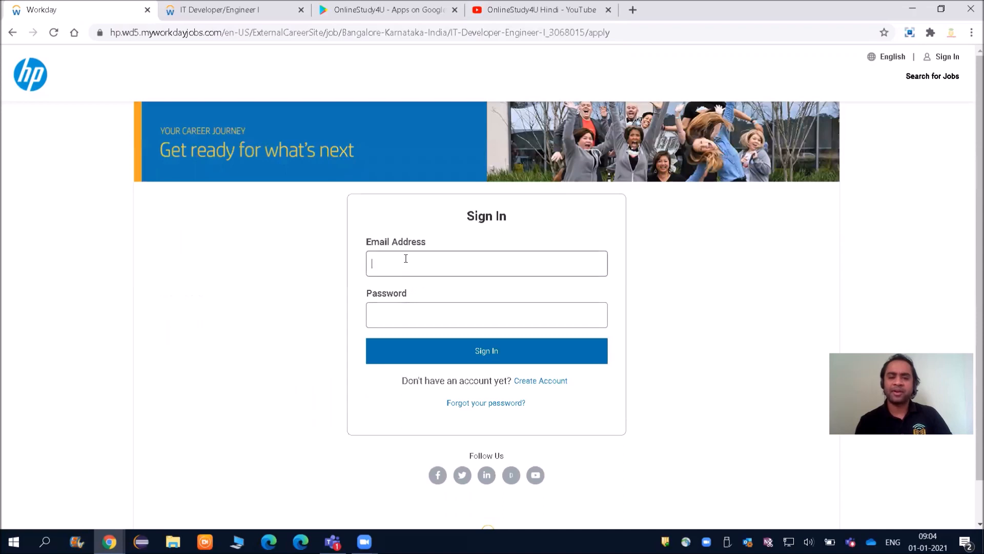
click(486, 264)
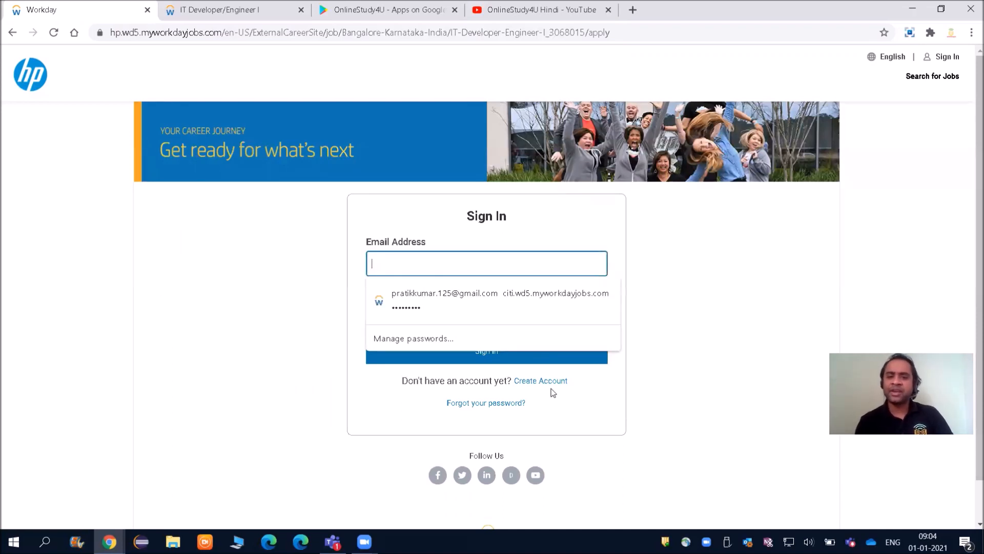
click(540, 381)
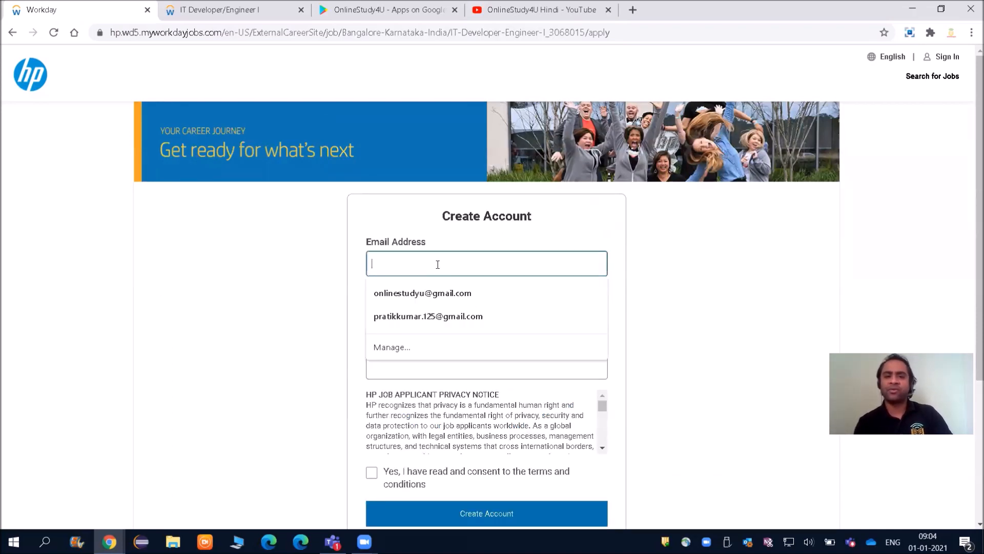
click(429, 316)
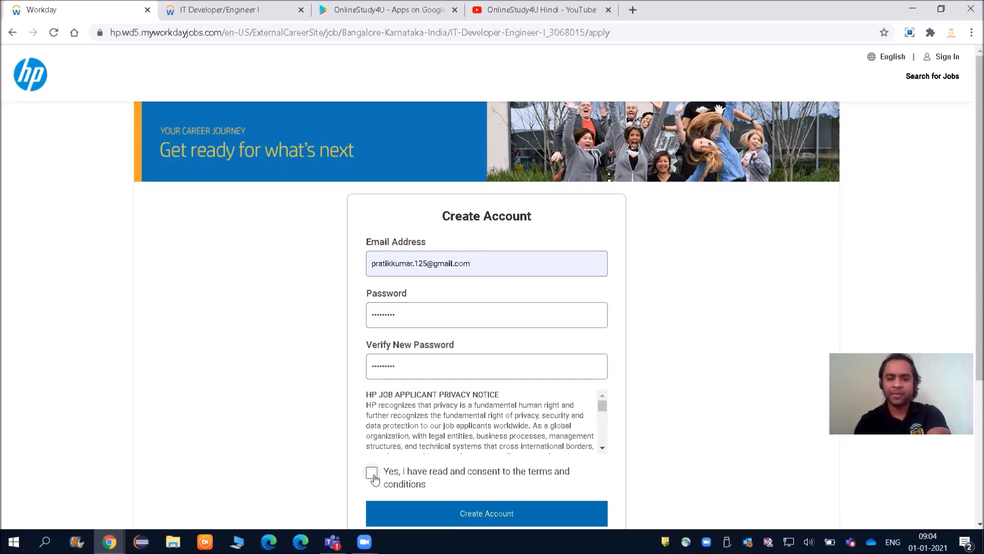
click(371, 473)
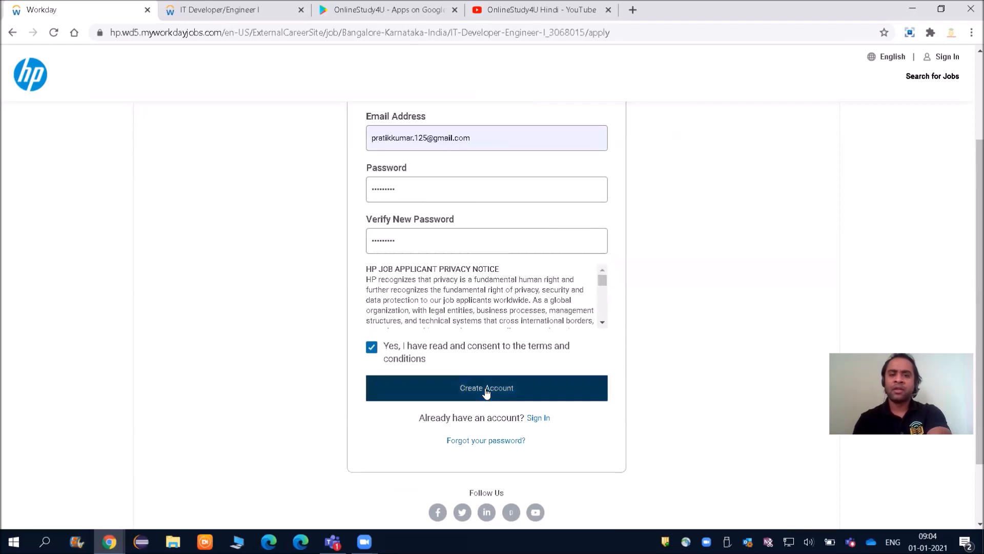
click(486, 387)
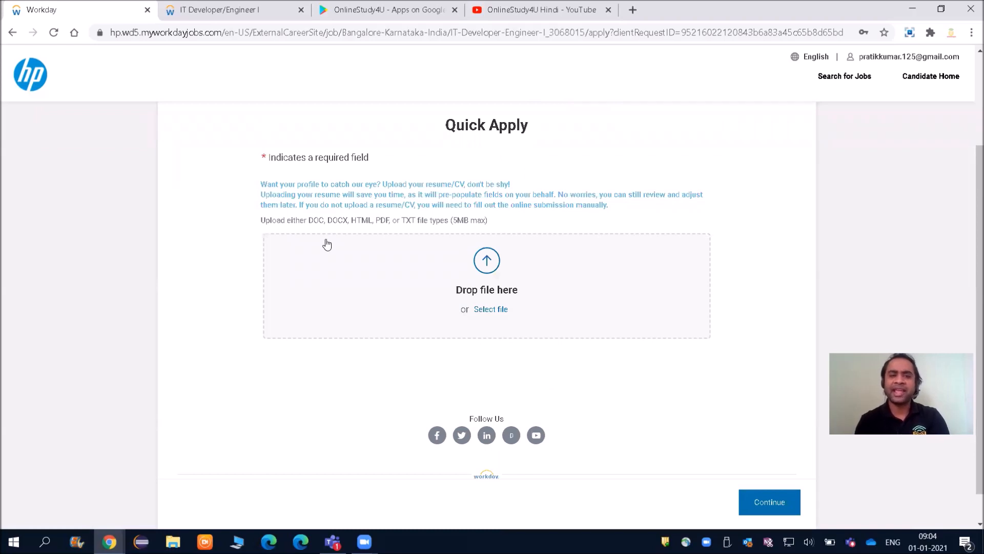
mouse_move(500, 264)
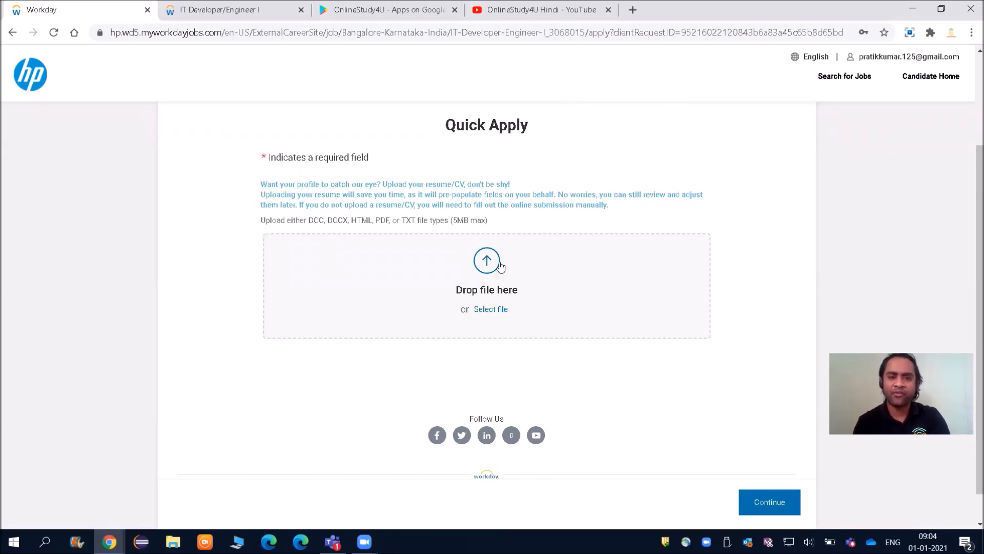
- Upload the .docx resume, continue to My Information, and answer How Did You Hear About Us with Career fair
click(490, 309)
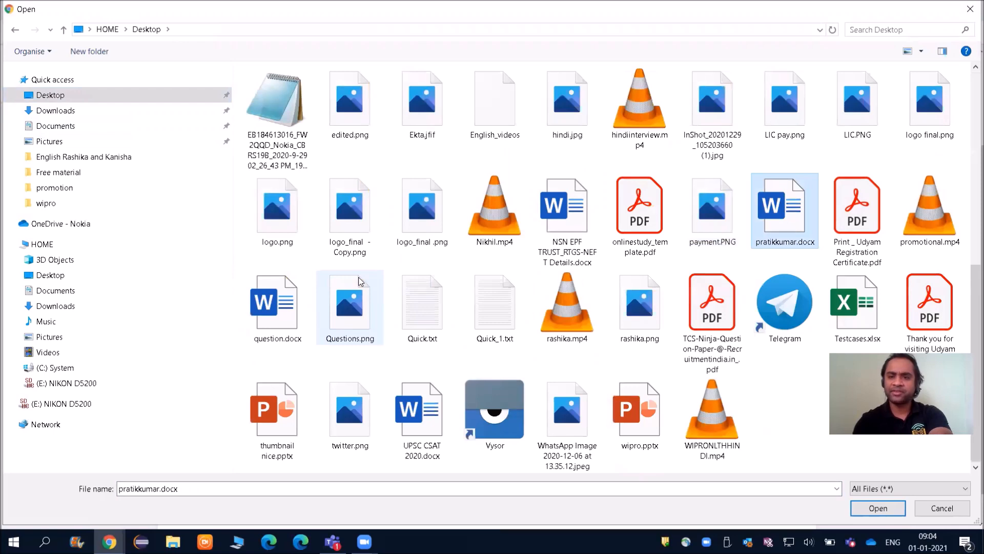
click(877, 508)
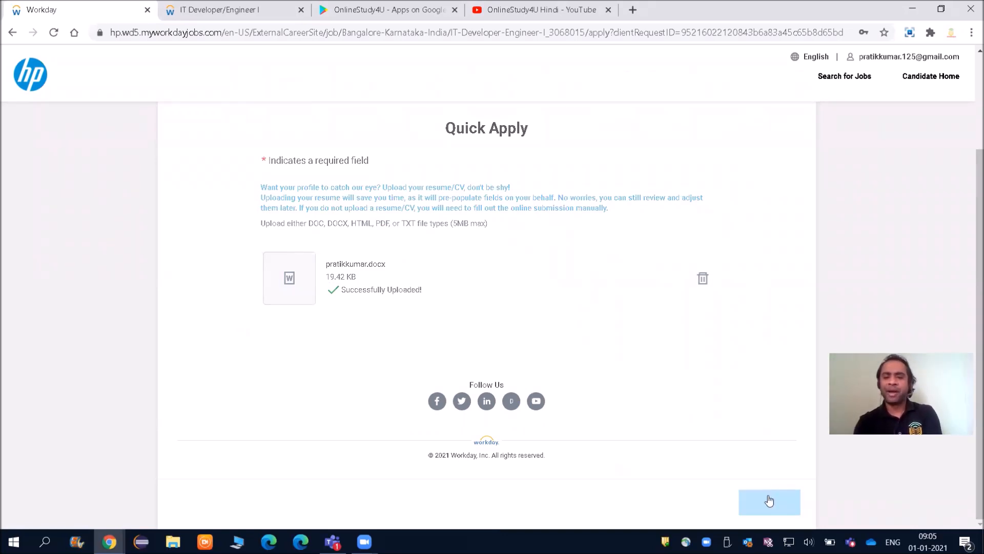
click(769, 501)
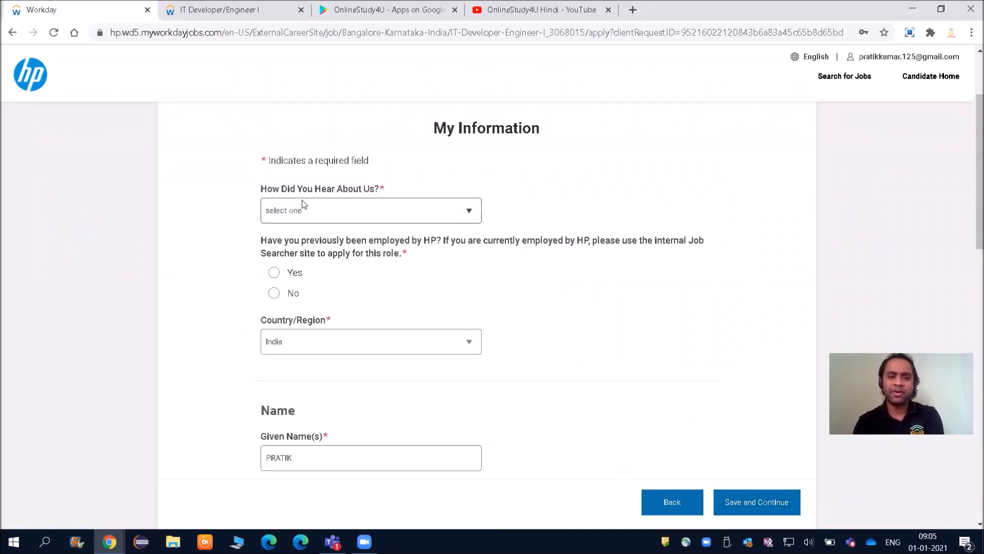
click(370, 209)
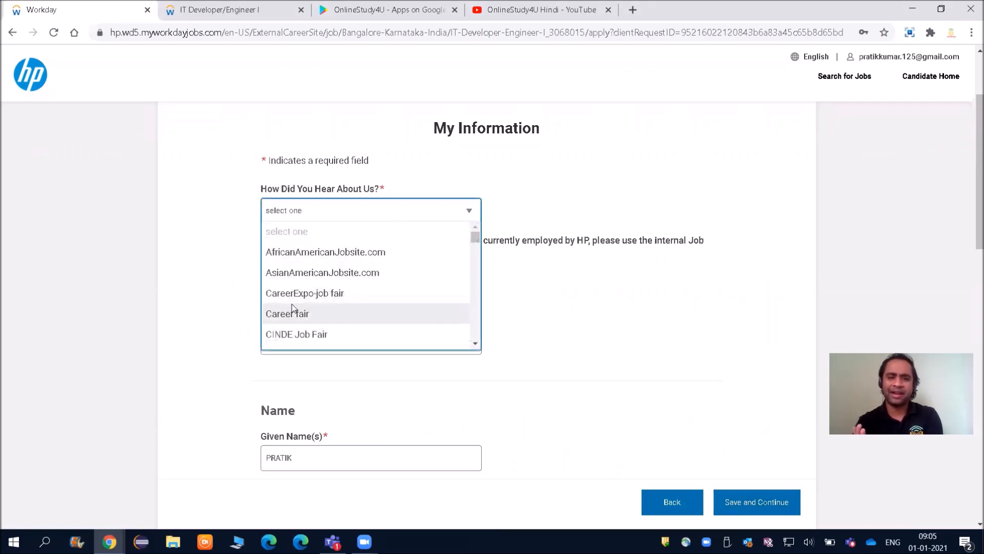
click(385, 10)
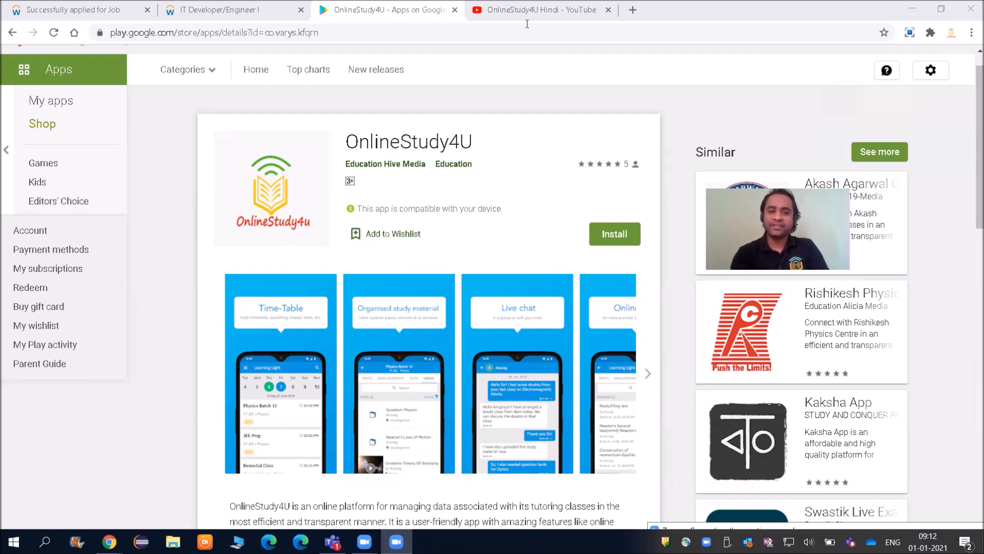
mouse_move(225, 115)
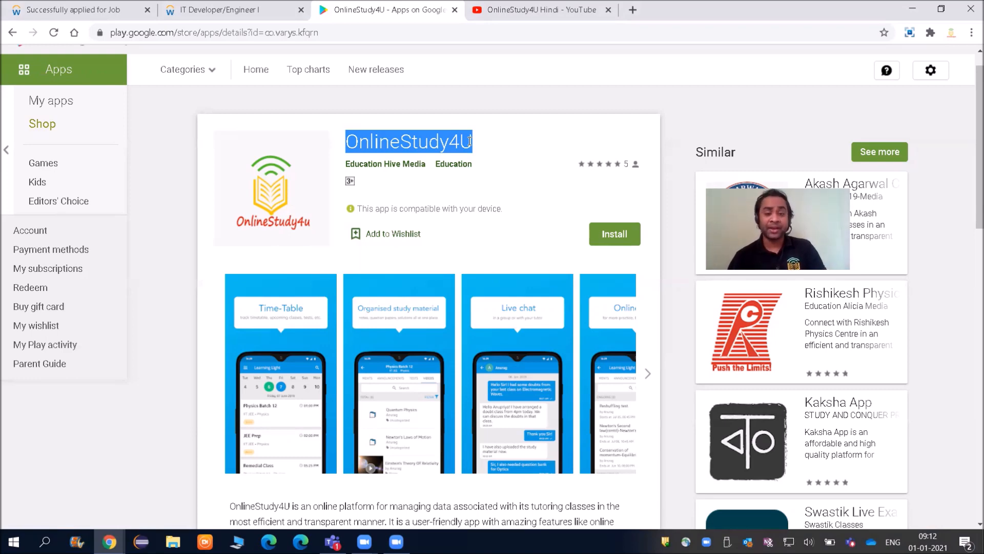
click(75, 10)
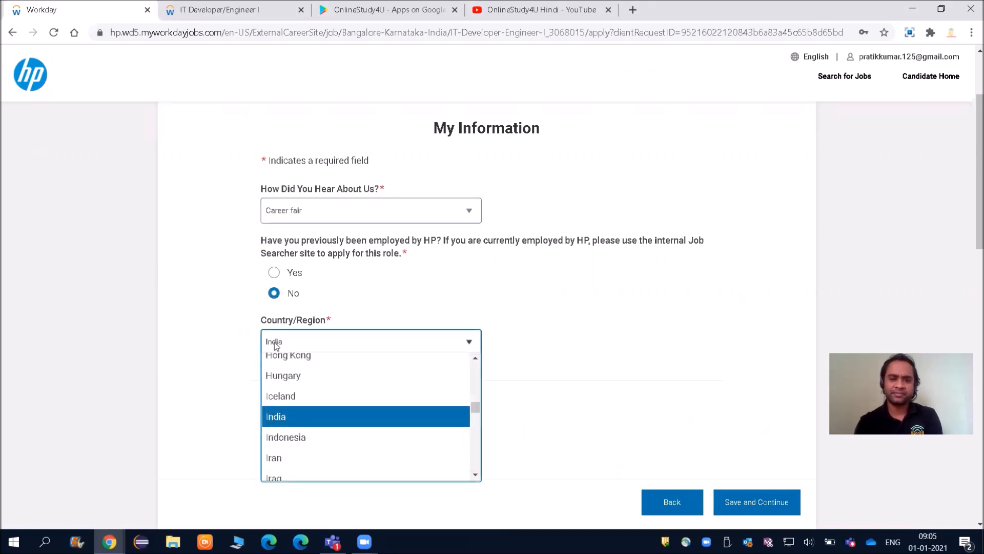
- Keep India as Country/Region with the pre-filled name, address and phone, and save to reach My Experience
click(275, 416)
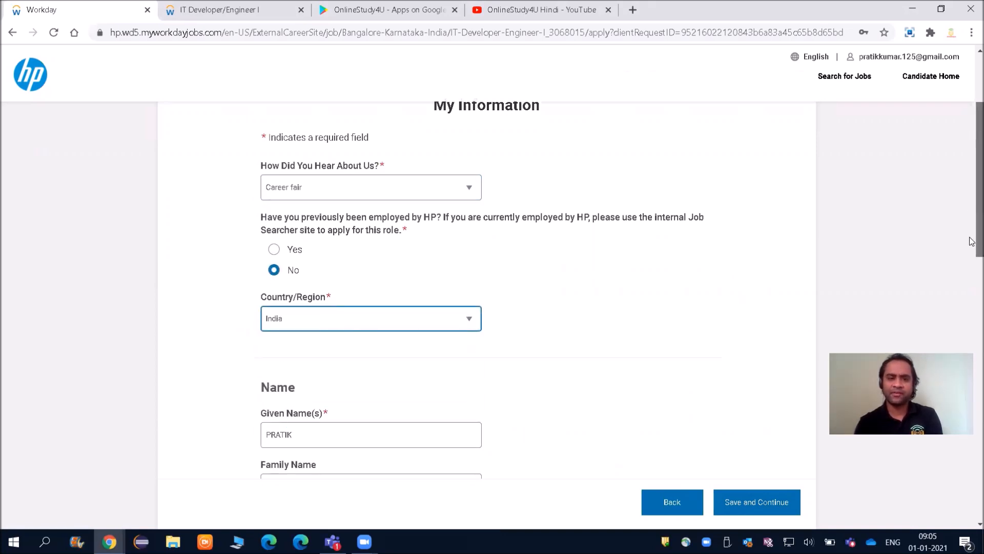
scroll(down, 3)
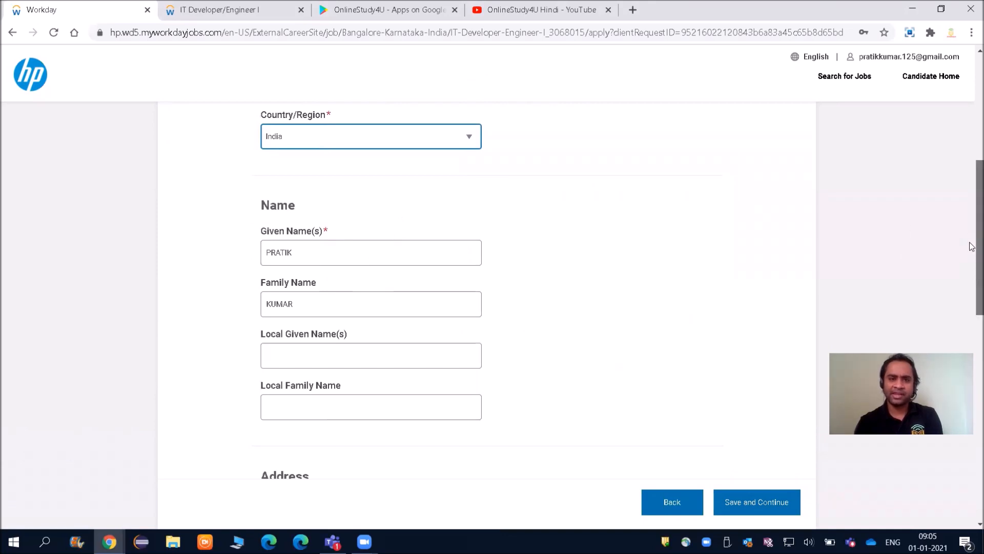
scroll(down, 3)
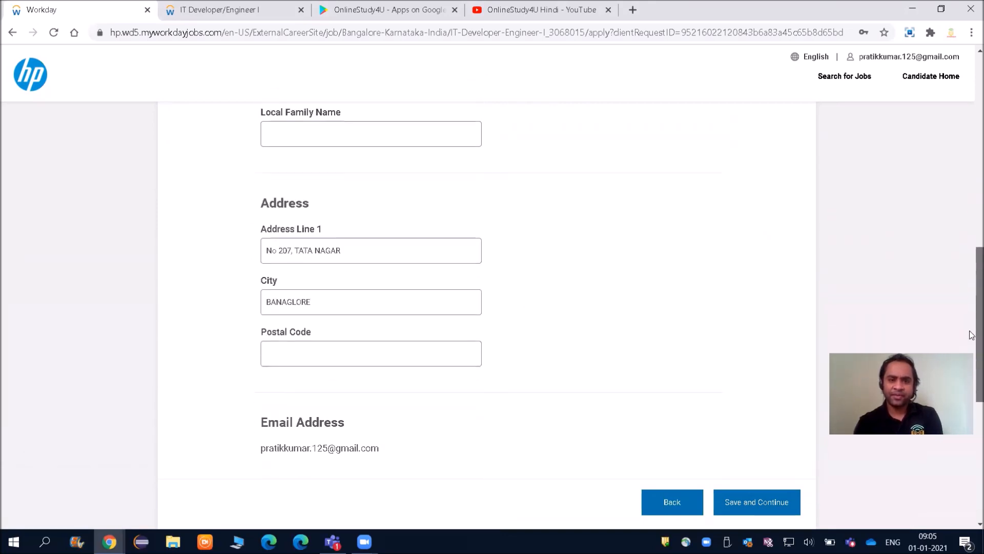
scroll(down, 3)
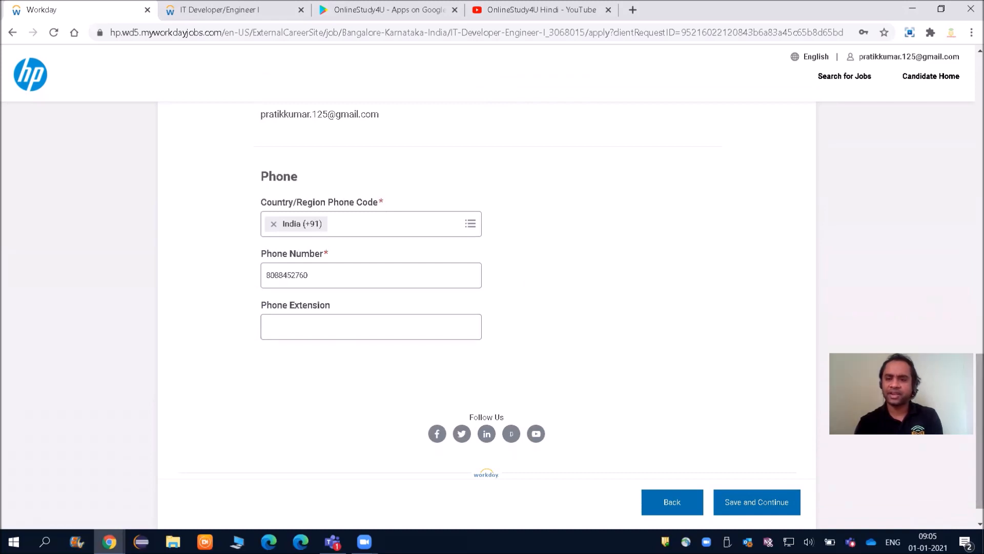
click(757, 501)
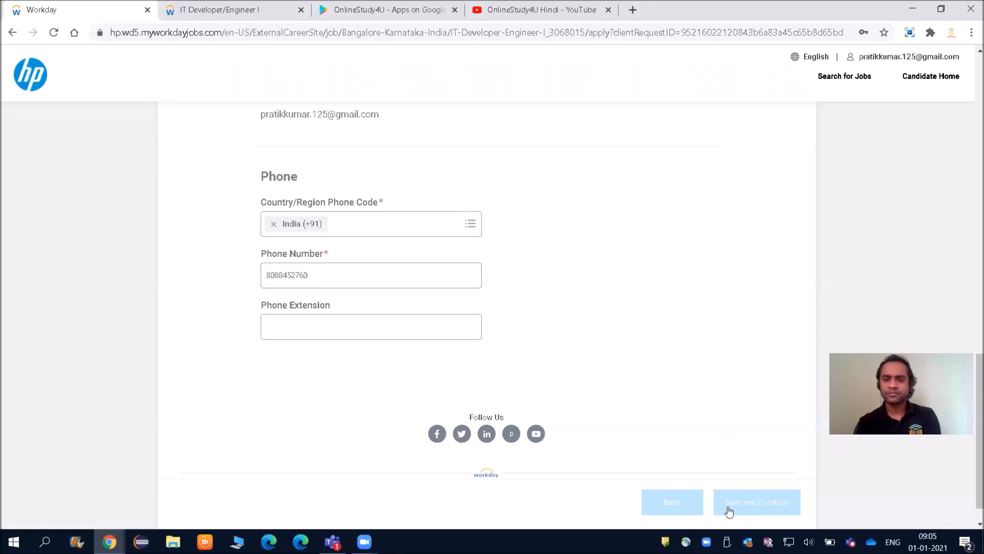
click(755, 501)
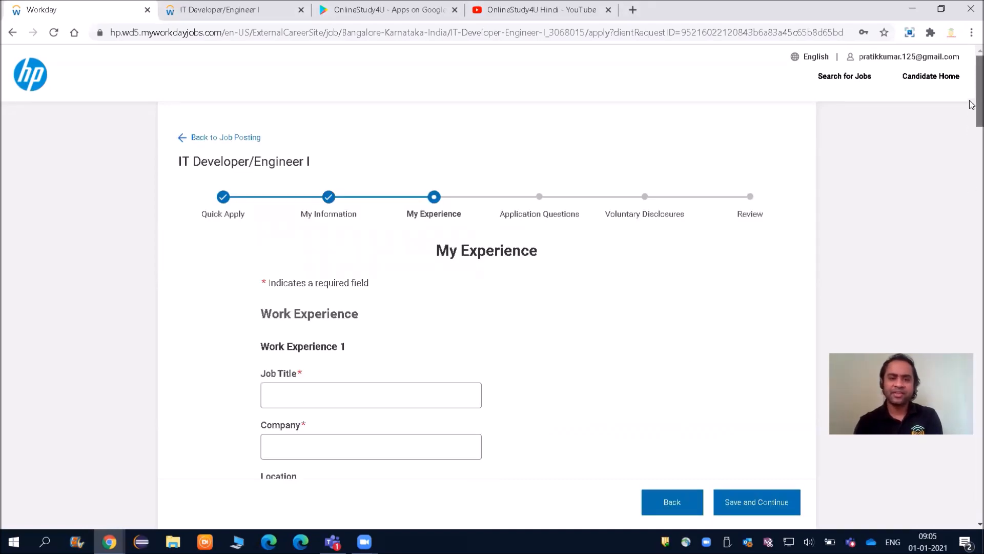
scroll(down, 3)
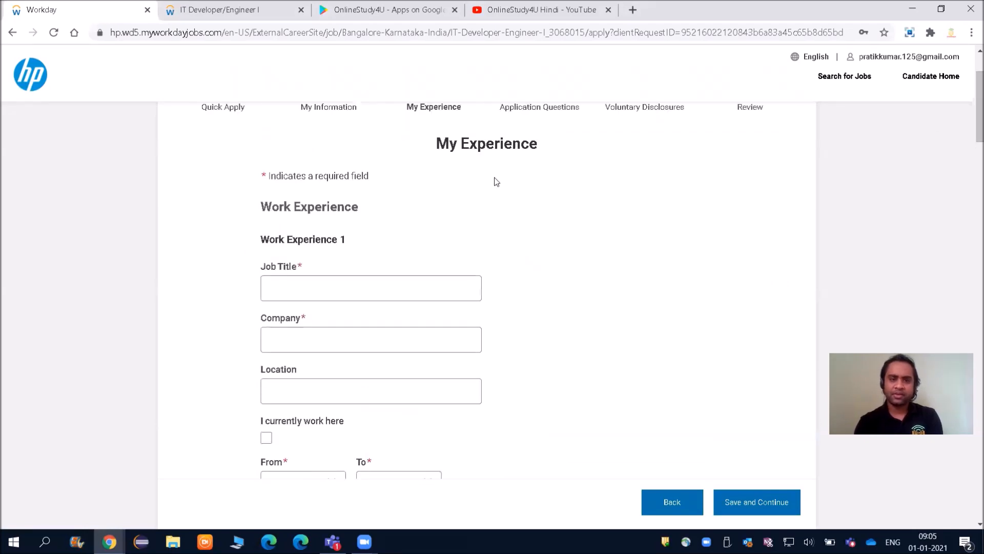
click(370, 287)
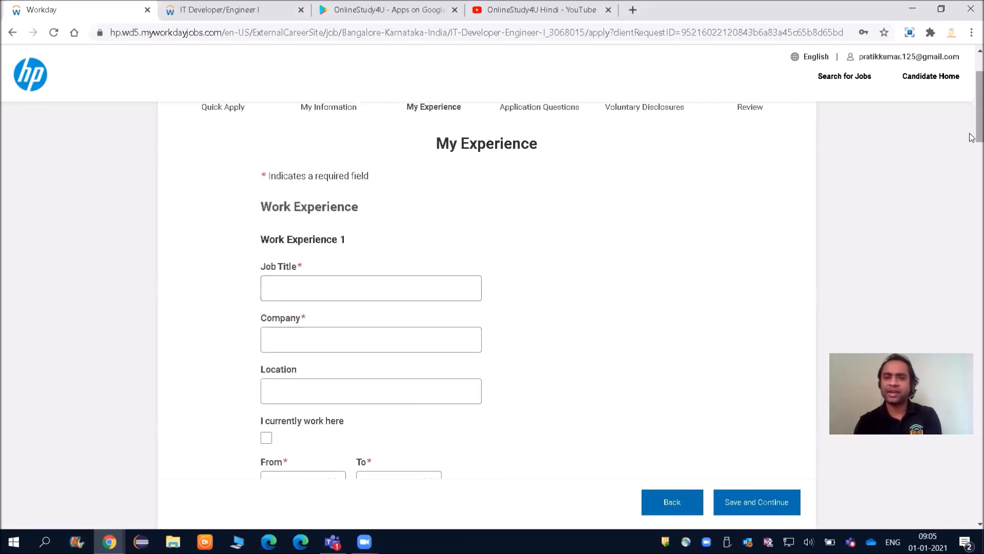
scroll(down, 3)
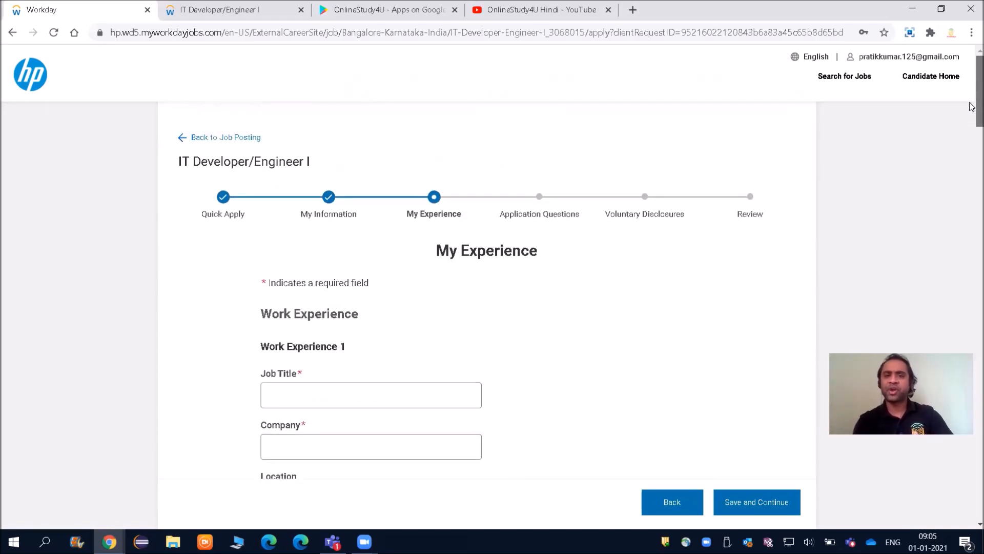
scroll(down, 3)
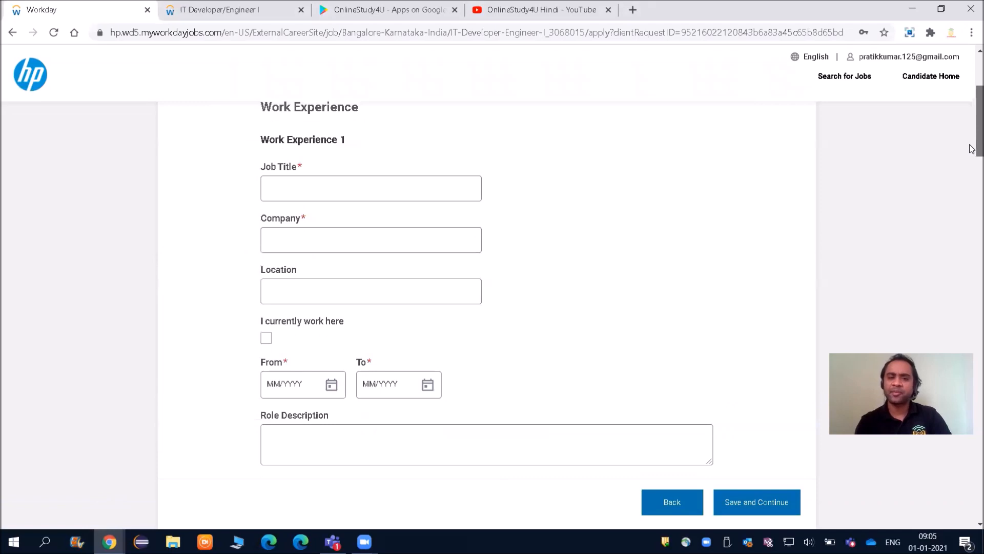
scroll(down, 3)
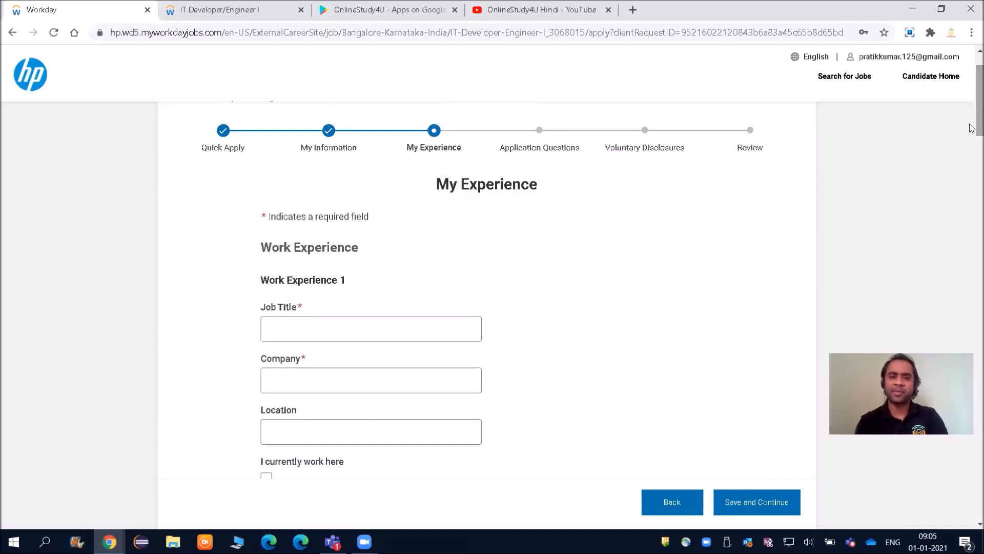
- Enter NA as the Job Title for the work experience entry
click(370, 328)
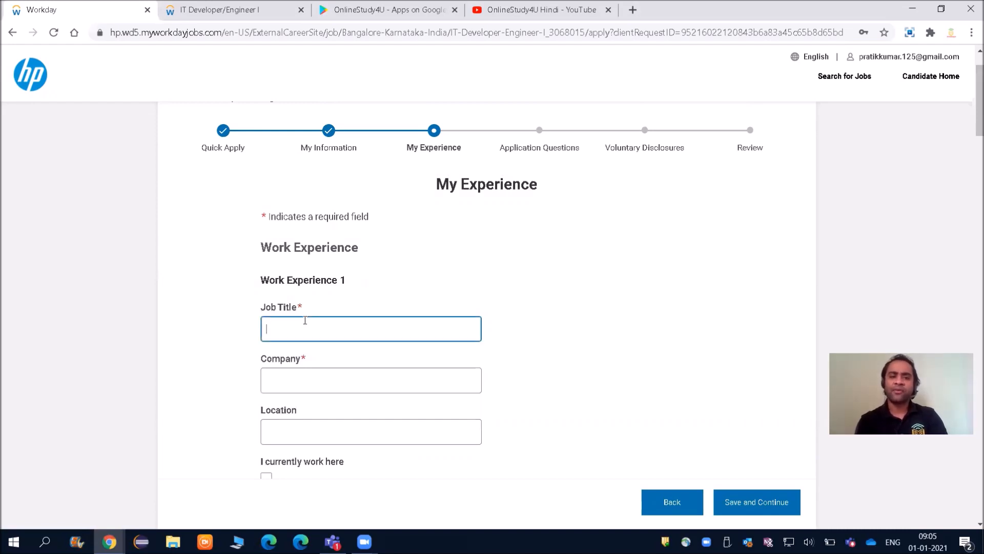
text(NA)
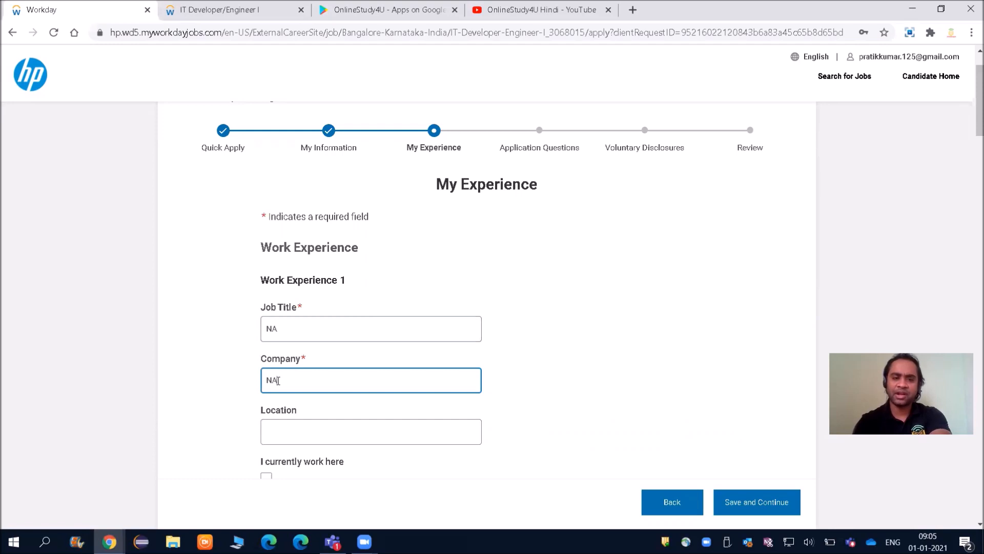
scroll(down, 3)
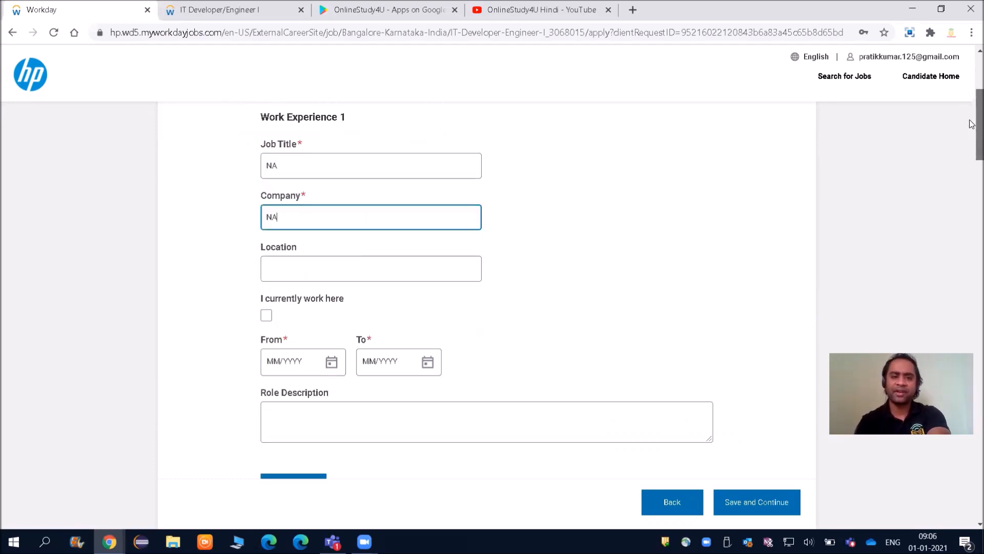
scroll(down, 3)
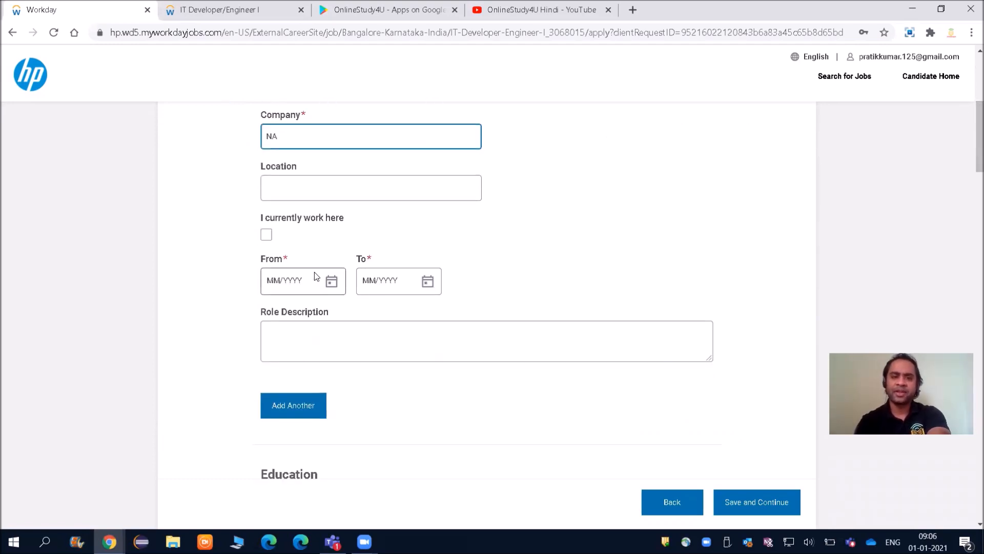
- Set the From date to January 2018 and the To date to January 2021
click(331, 281)
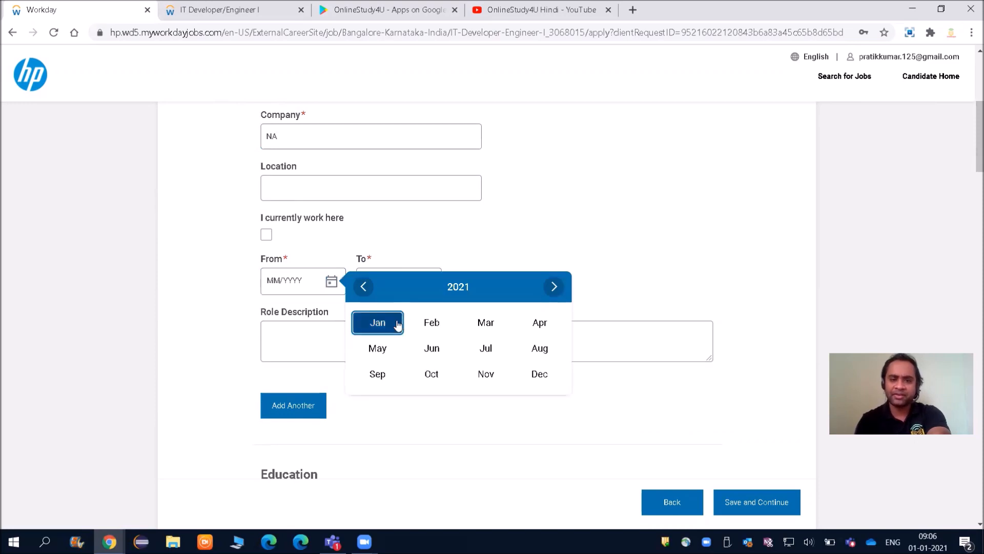
click(363, 286)
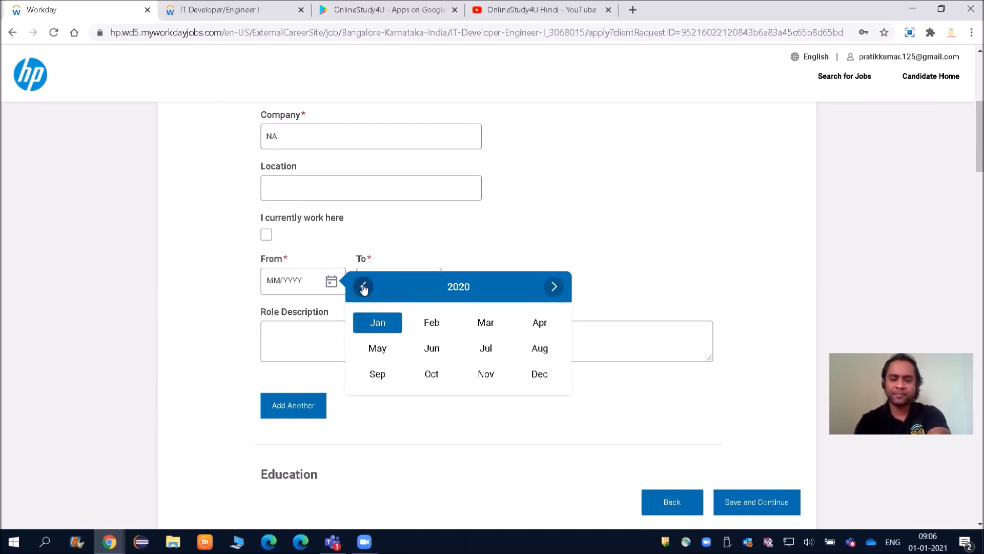
click(363, 286)
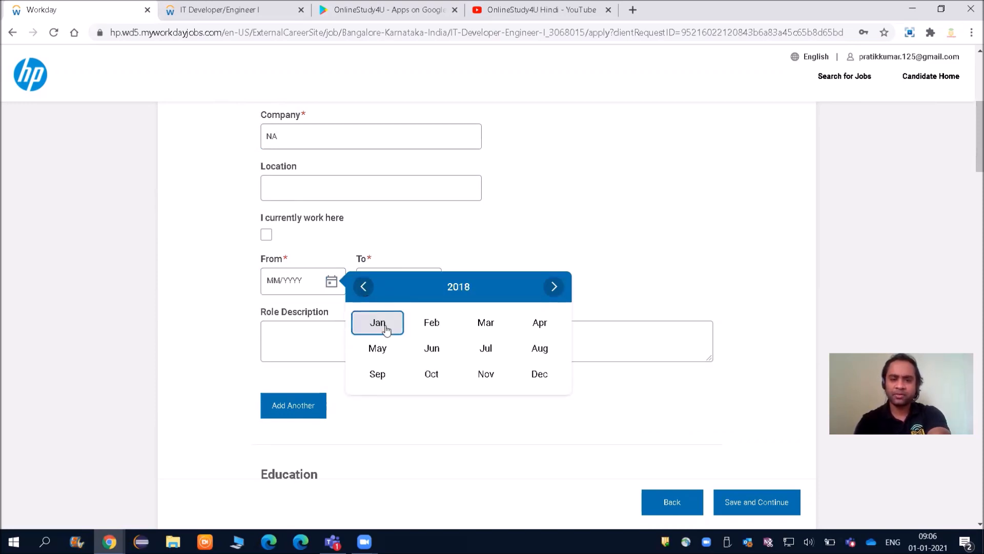
click(377, 322)
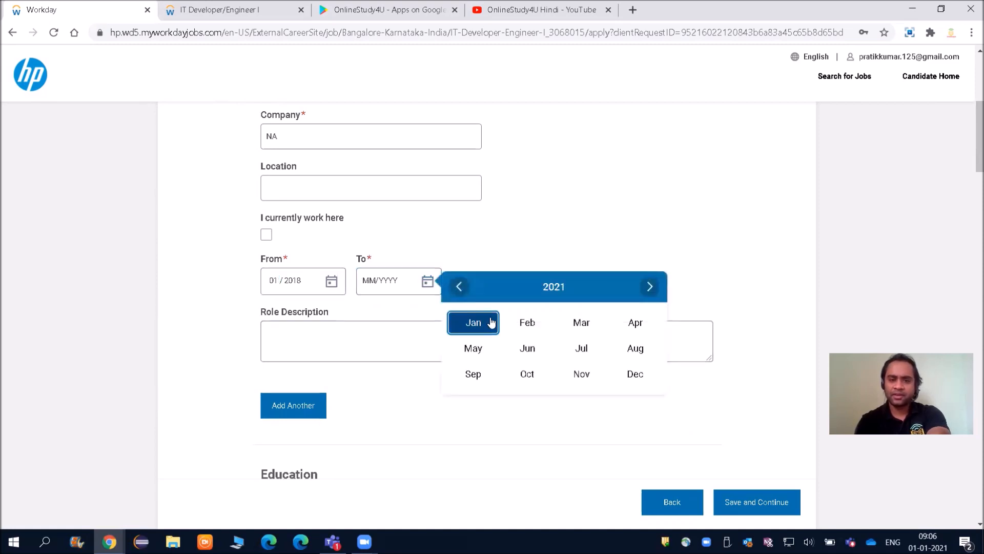
click(473, 322)
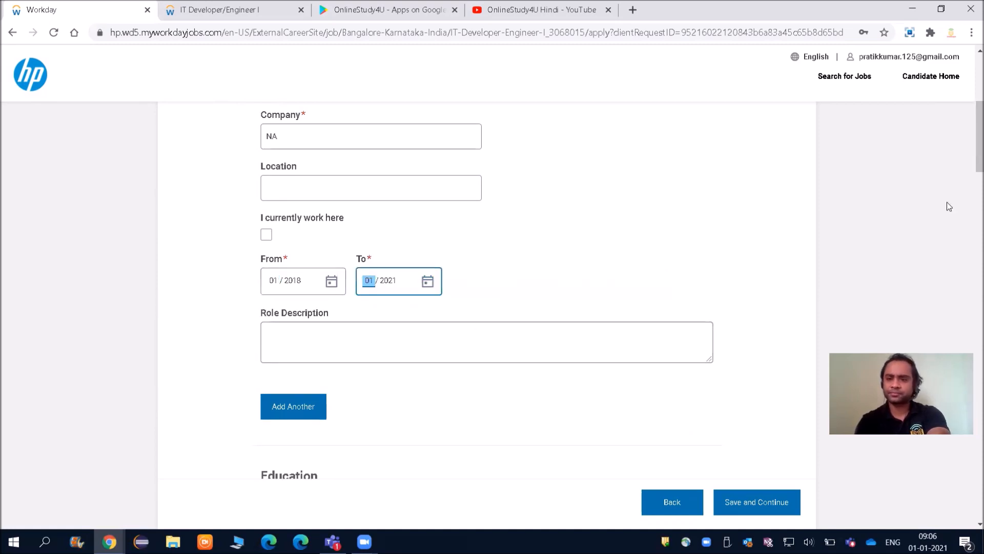
scroll(down, 3)
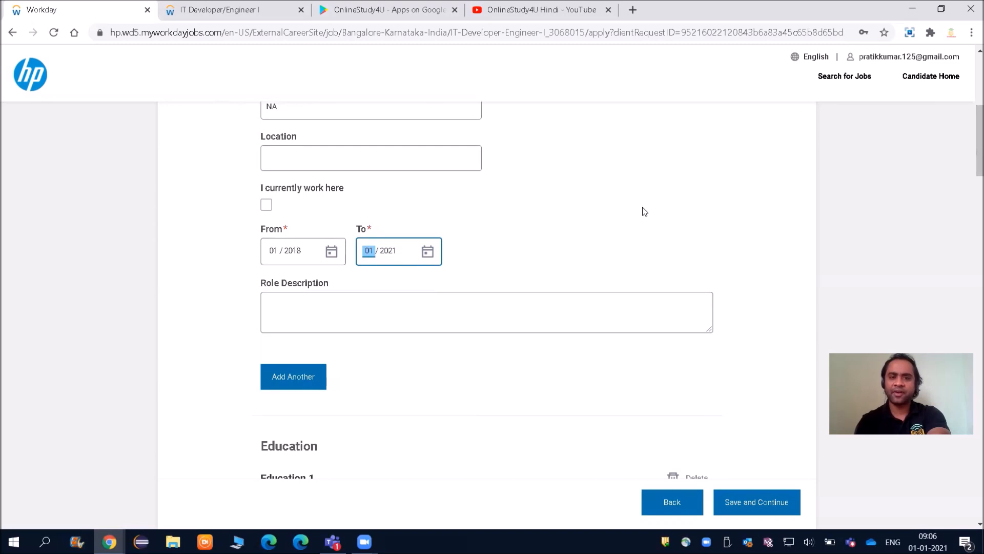
scroll(down, 3)
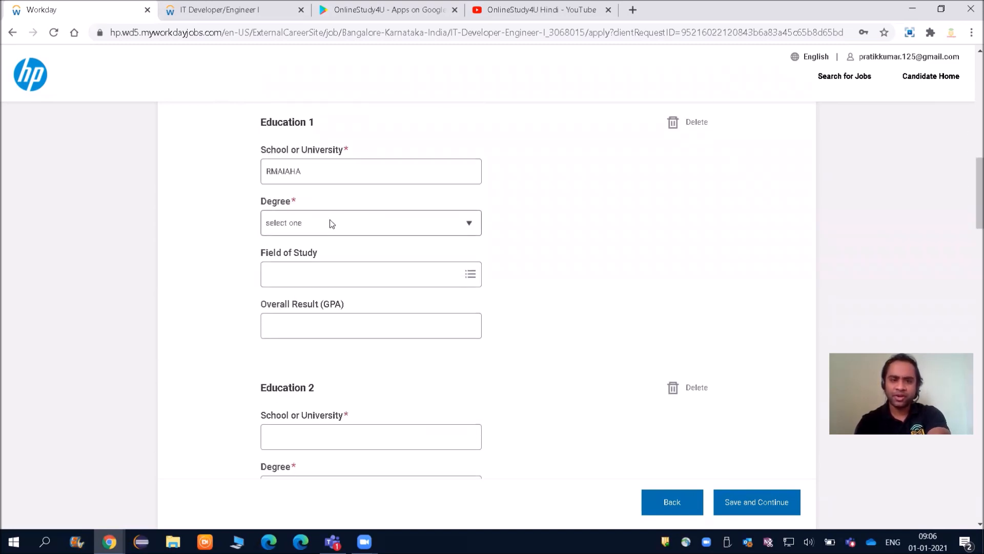
- Choose Bachelors as the Education 1 degree and delete the Education 2 entry
click(370, 222)
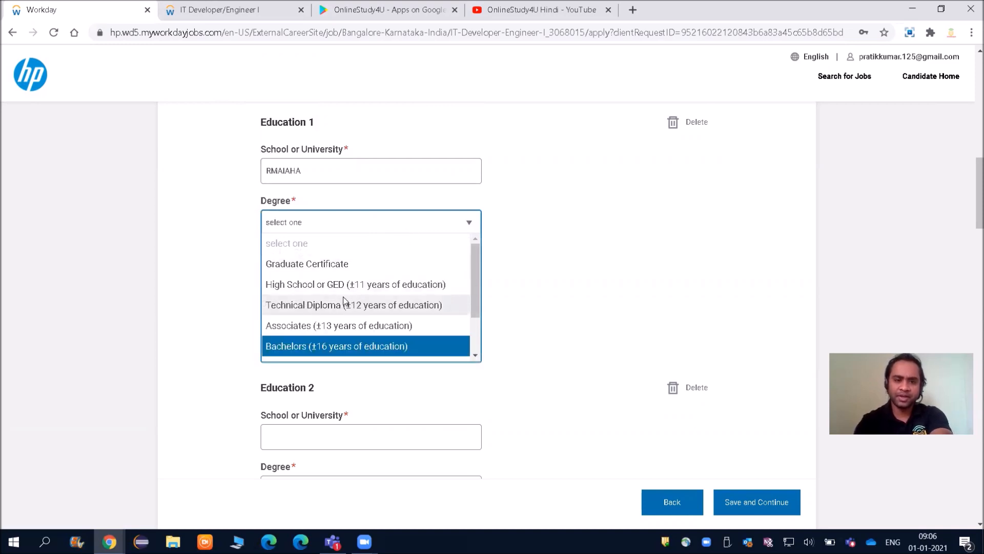
scroll(down, 3)
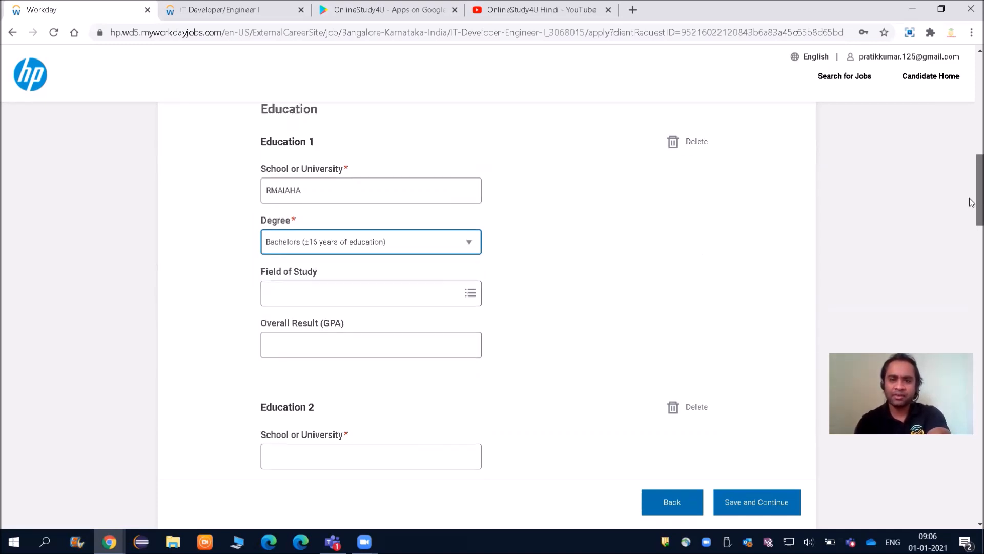
scroll(down, 3)
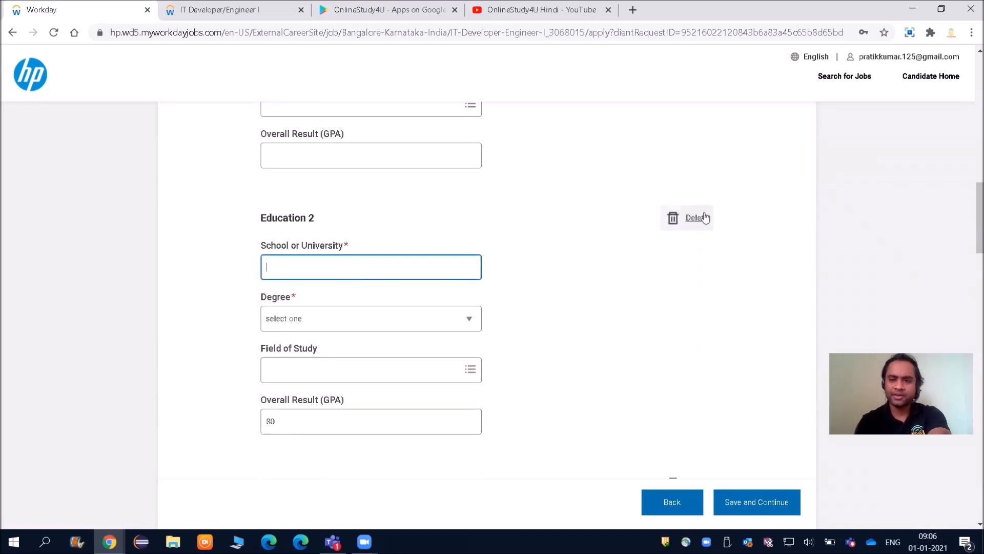
text(CBSE)
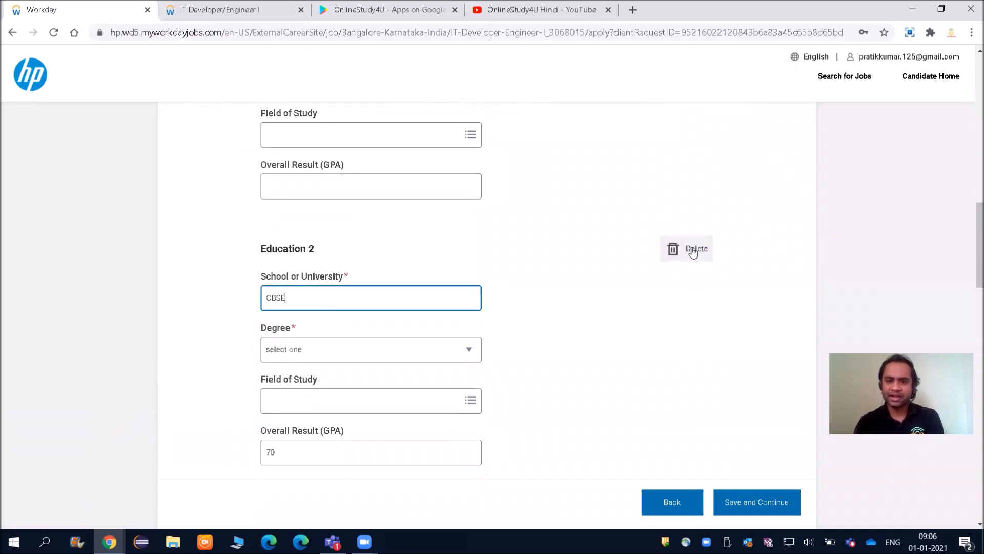
click(696, 248)
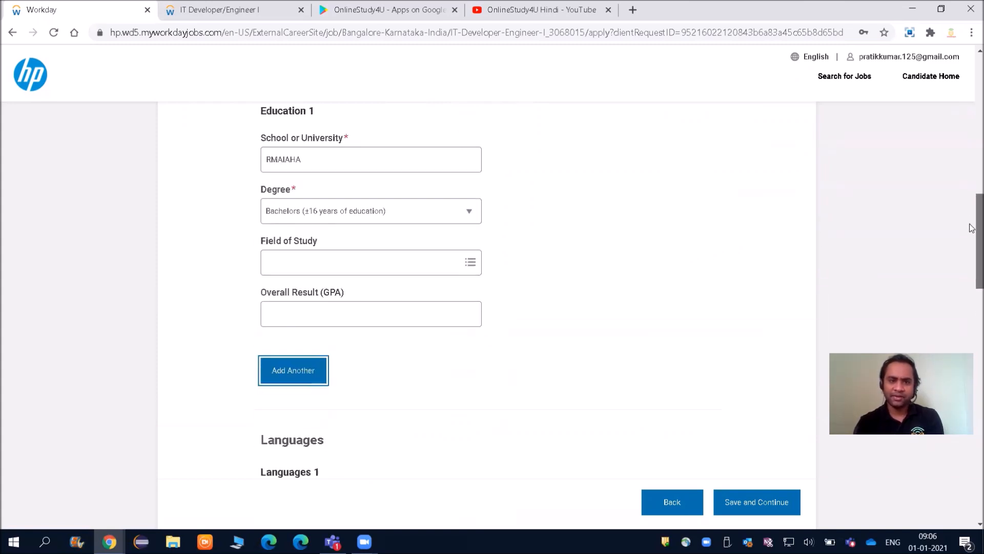
- Enter 8.0 as the Overall Result (GPA) for Education 1
click(370, 314)
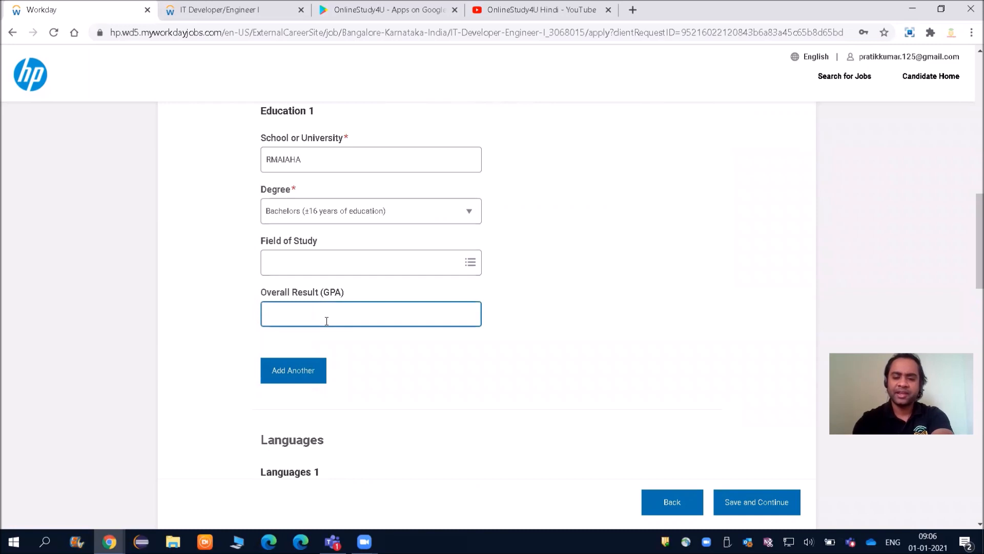
text(8)
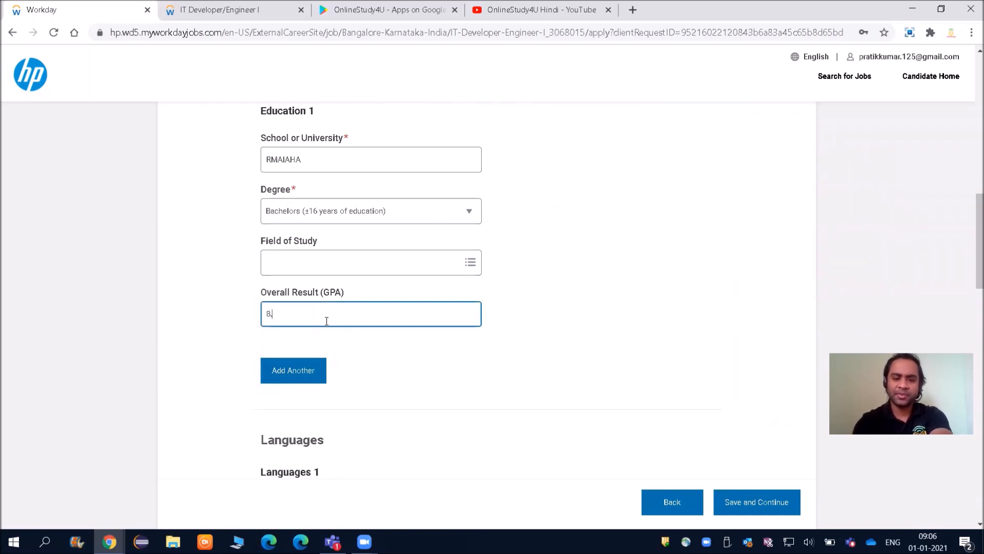
text(.0)
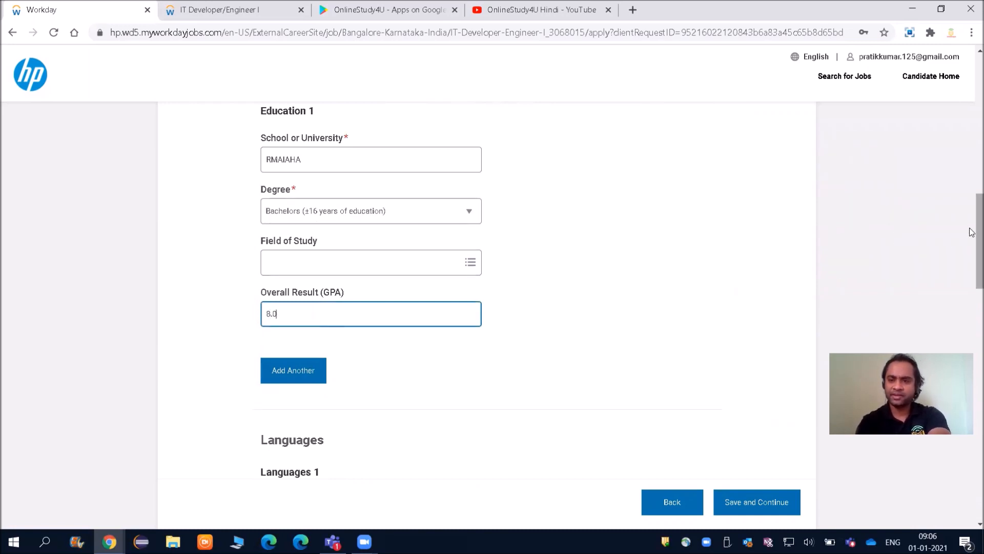
scroll(down, 3)
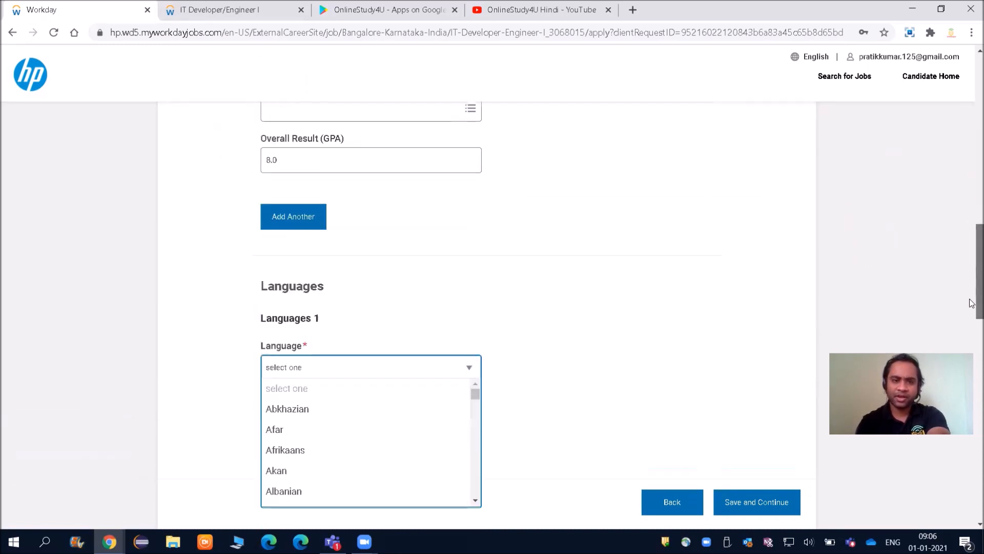
- Set Languages 1 to English, marked native, with 2 - Intermediate overall, reading, speaking and writing
scroll(down, 3)
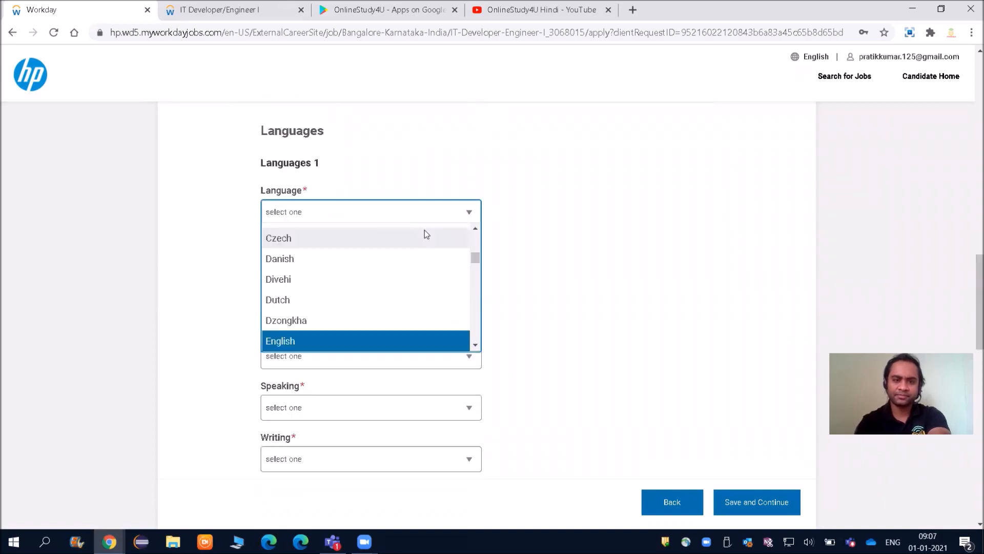
click(281, 341)
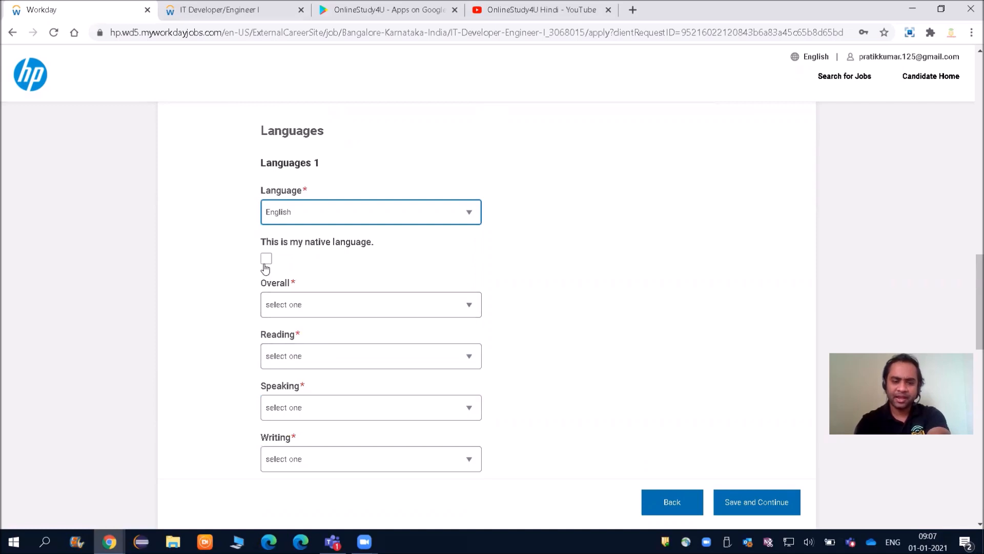
click(267, 258)
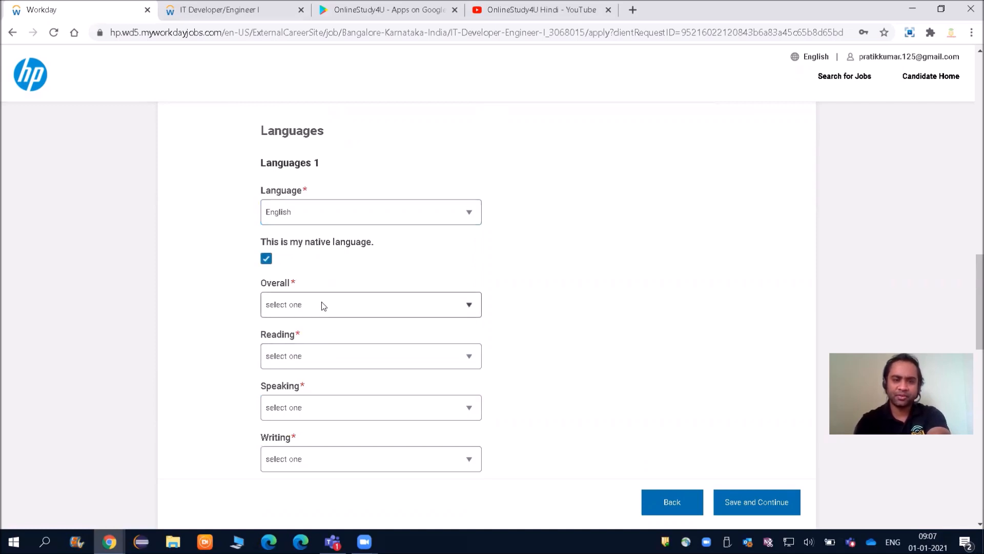
click(370, 304)
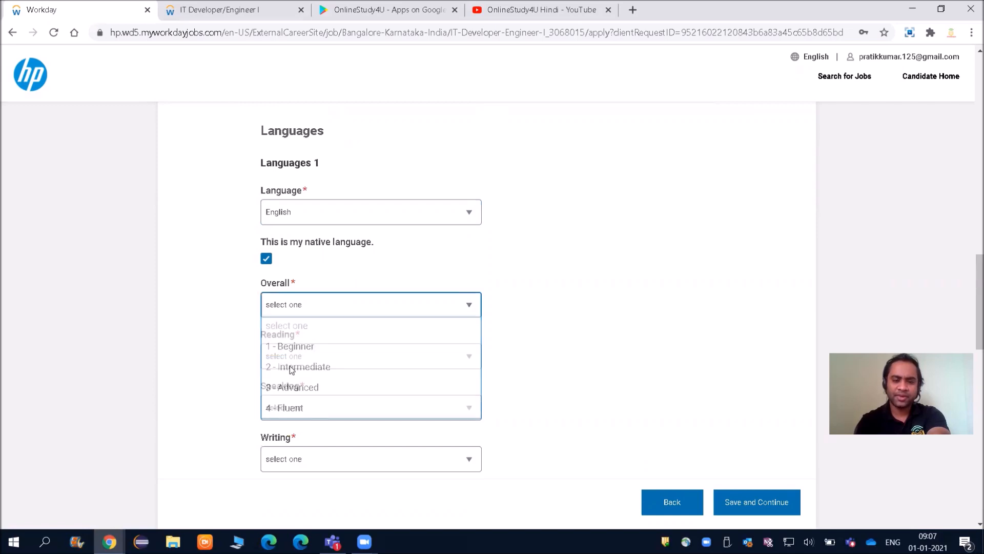
click(299, 368)
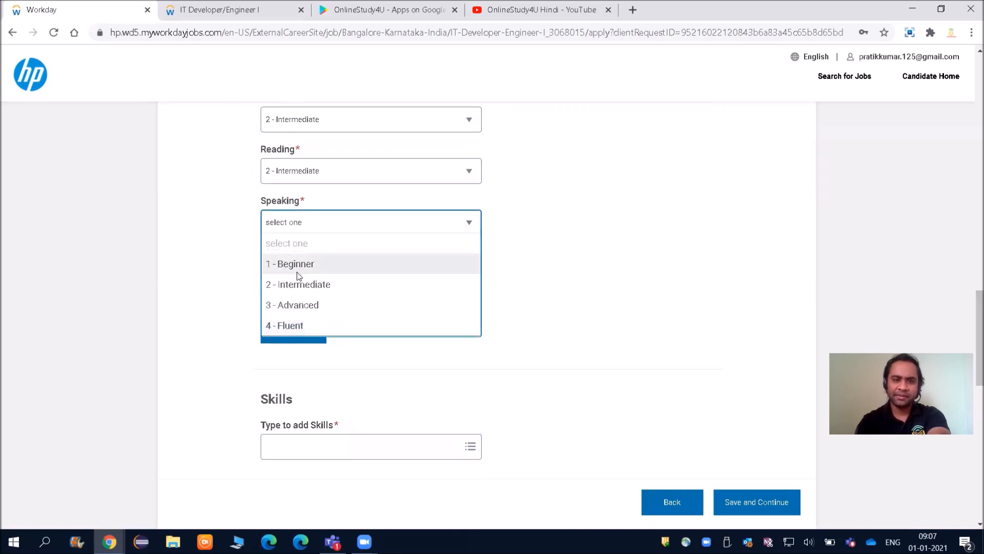
click(298, 284)
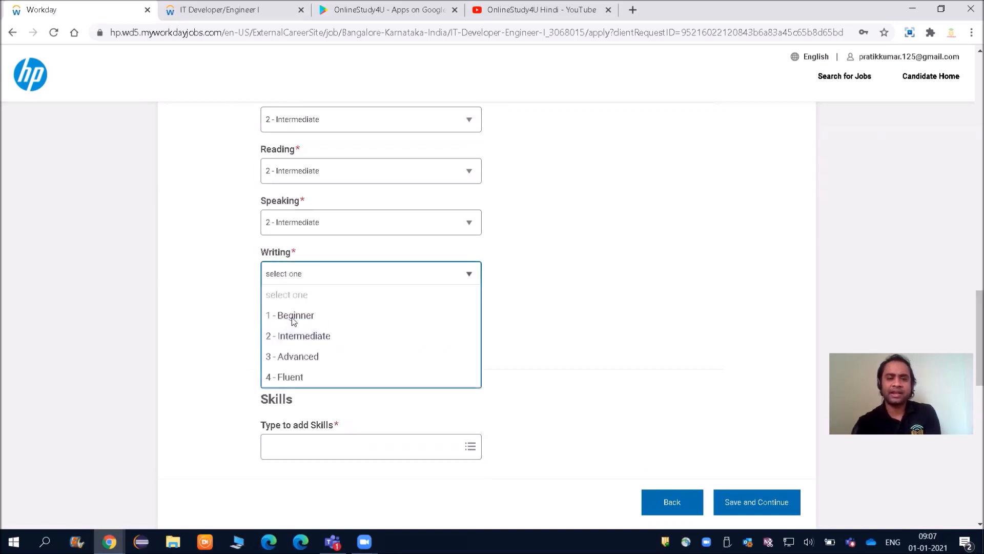
click(298, 336)
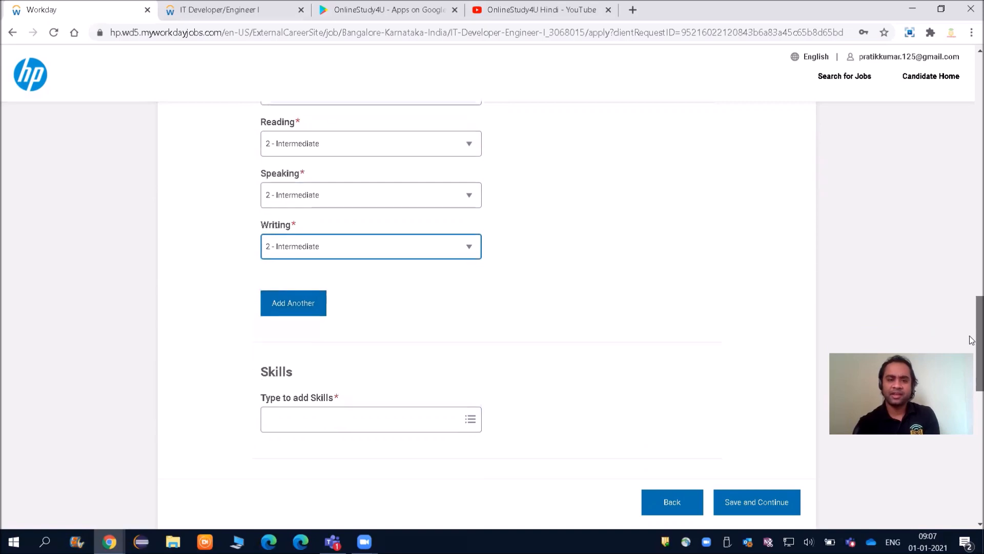
scroll(down, 3)
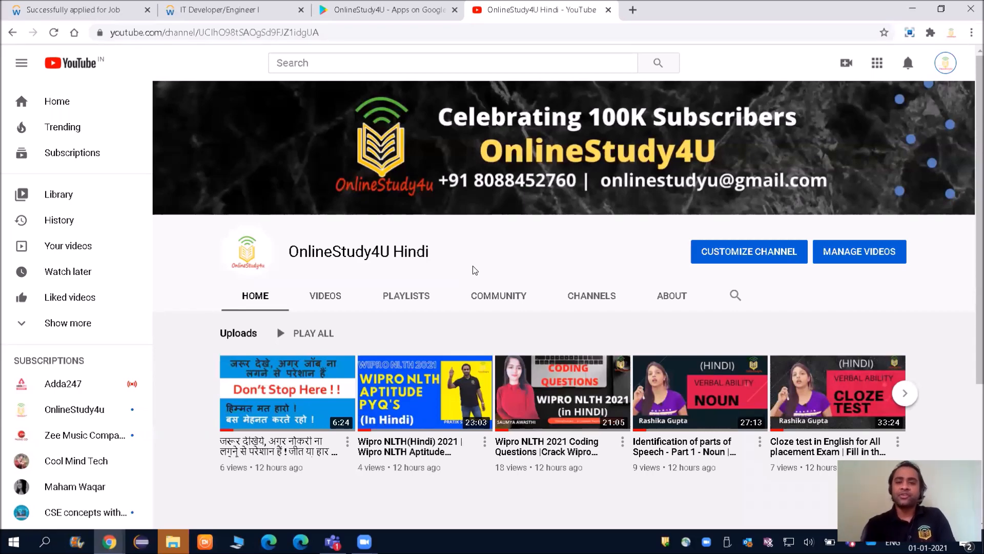
- Scroll the OnlineStudy4U Hindi channel Home page down to its Uploads row
scroll(down, 3)
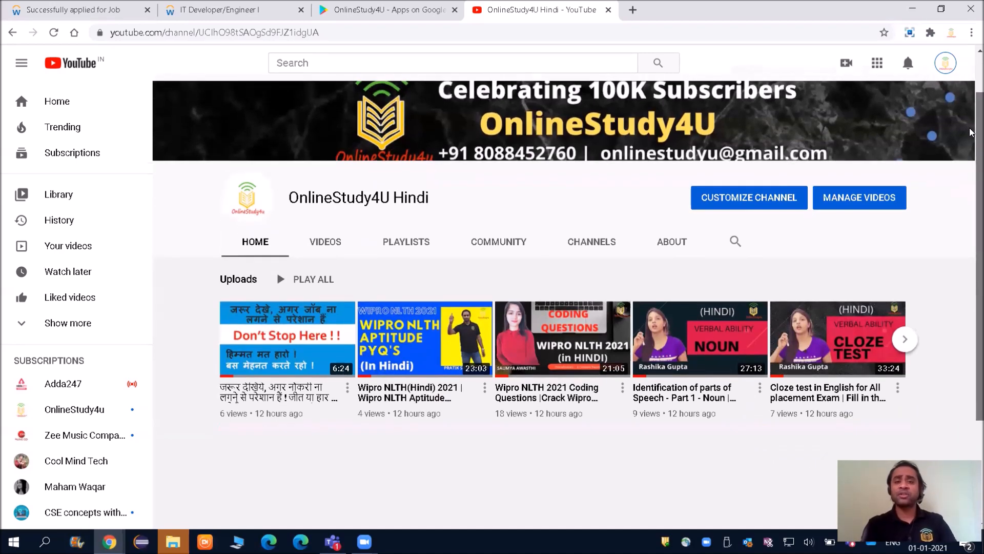
mouse_move(427, 383)
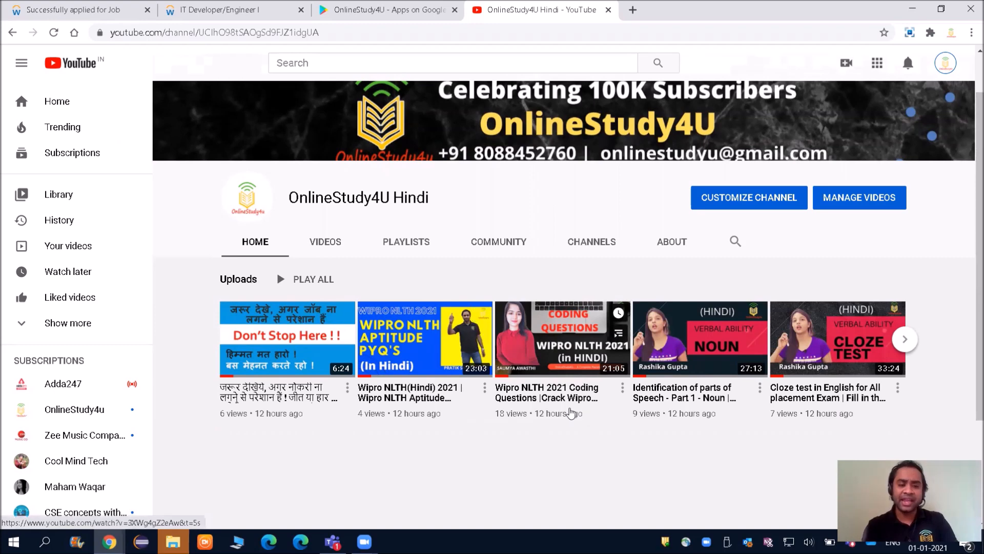
mouse_move(533, 328)
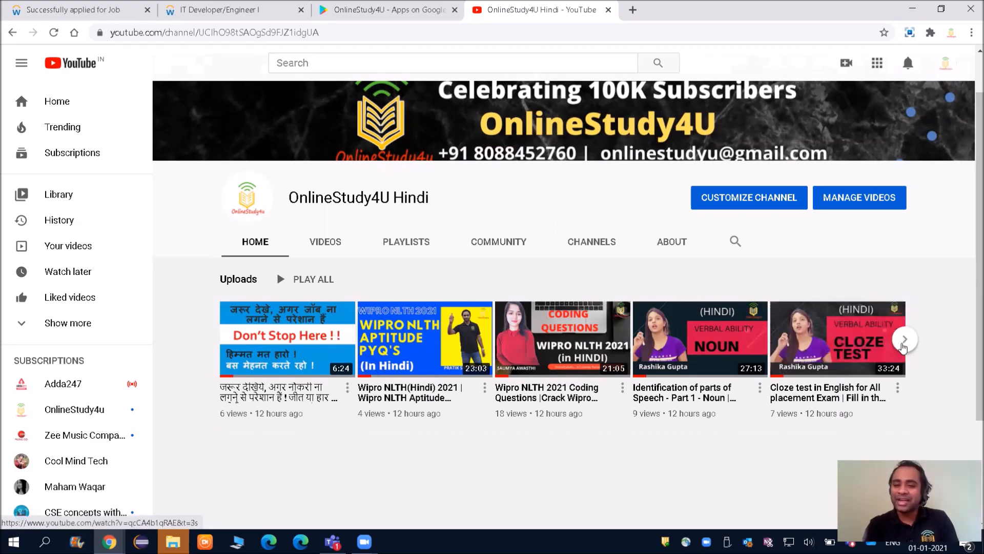
click(905, 339)
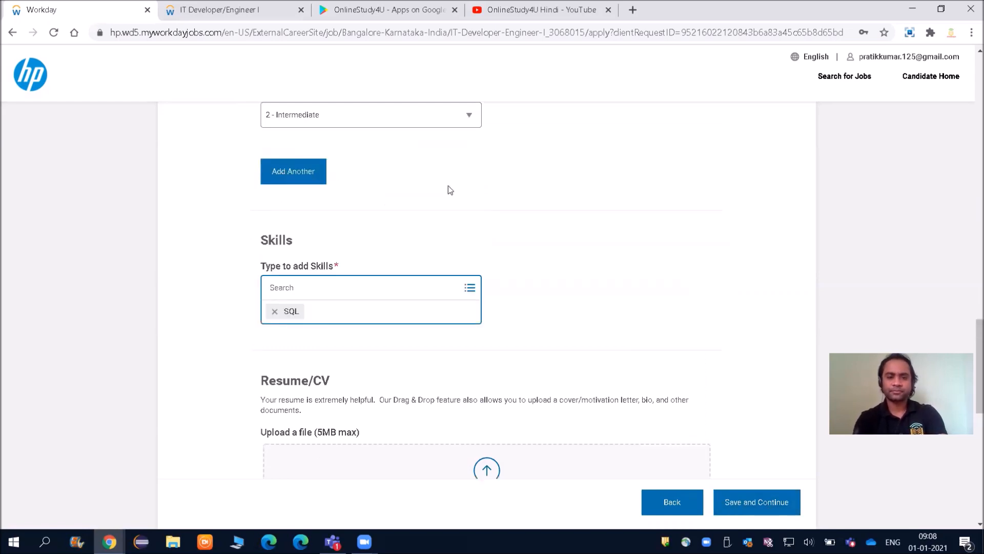
- Save My Experience with the SQL skill and uploaded resume, continuing to Application Questions
click(291, 289)
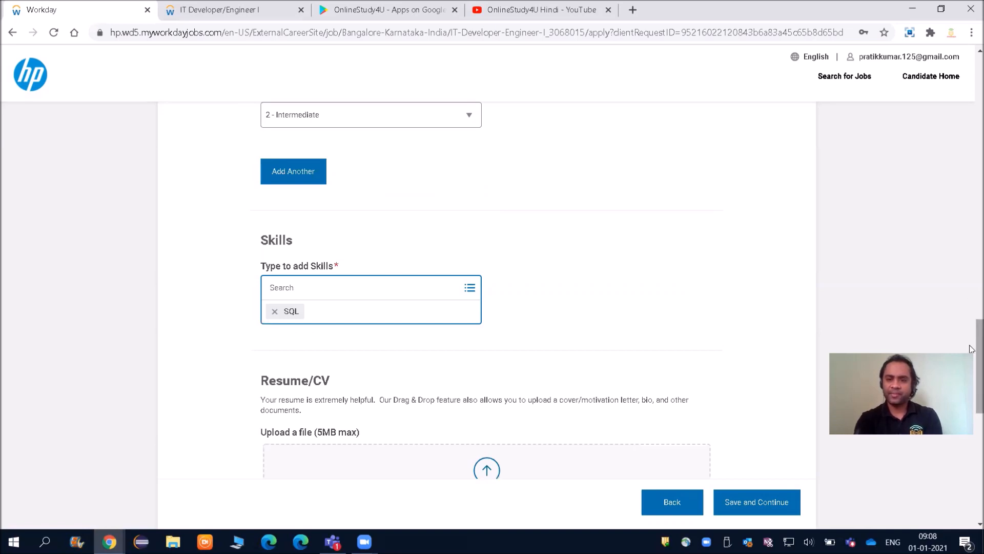
scroll(down, 3)
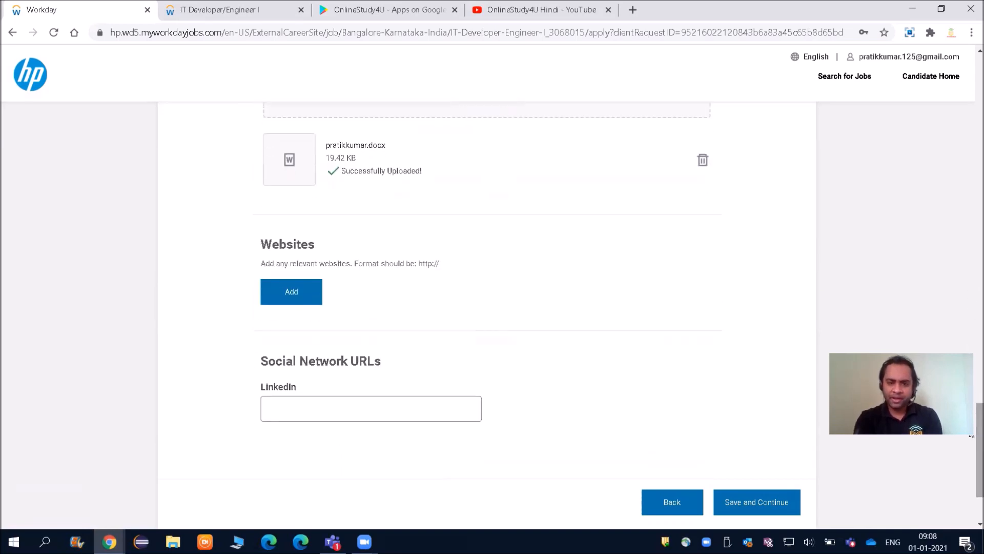
click(756, 502)
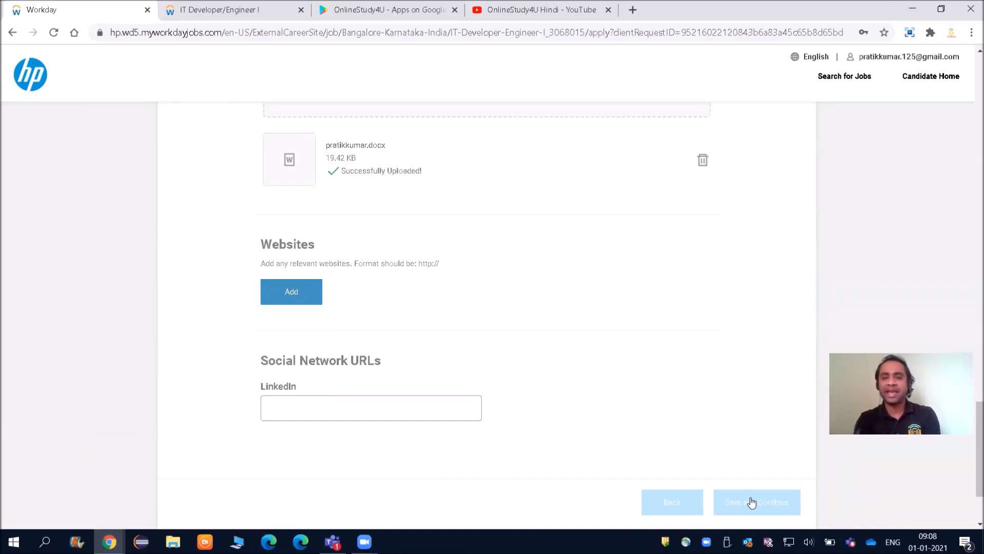
click(756, 501)
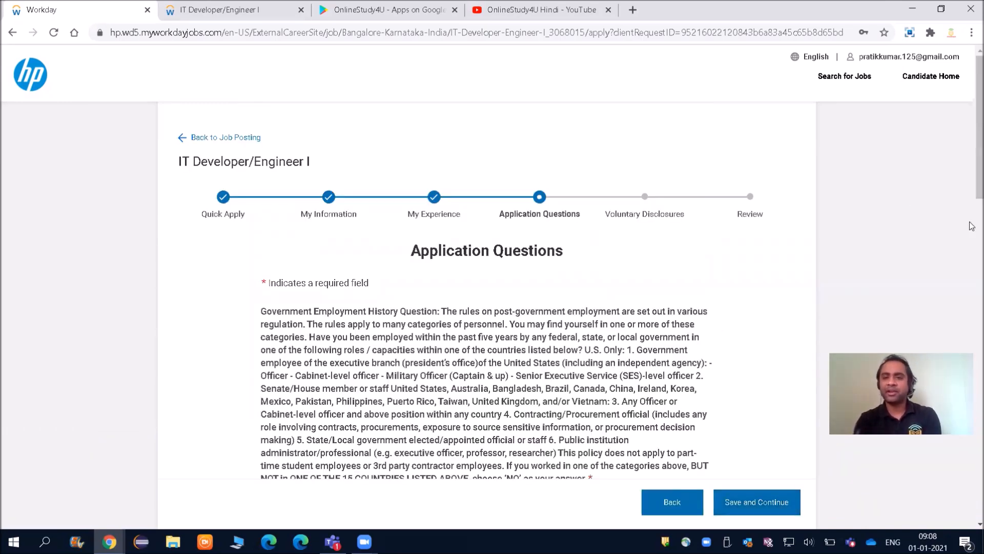
- Answer Yes to the conflict of interest questions and No to the sanctioned countries question
scroll(down, 3)
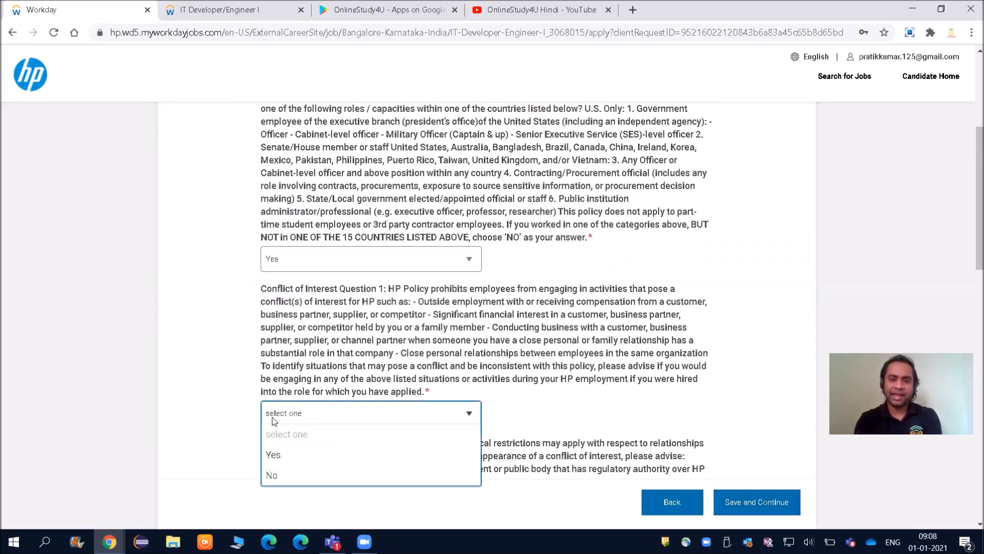
click(273, 454)
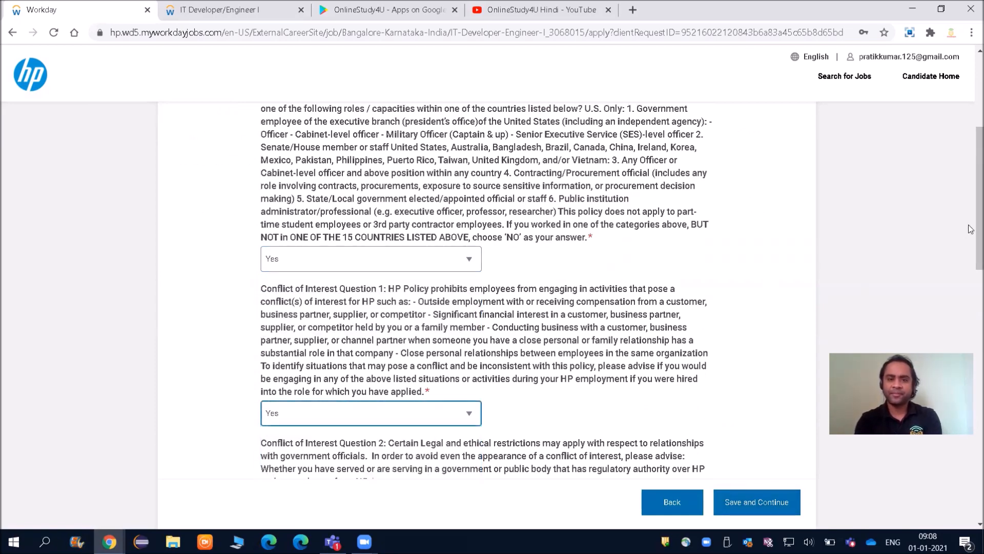
scroll(down, 3)
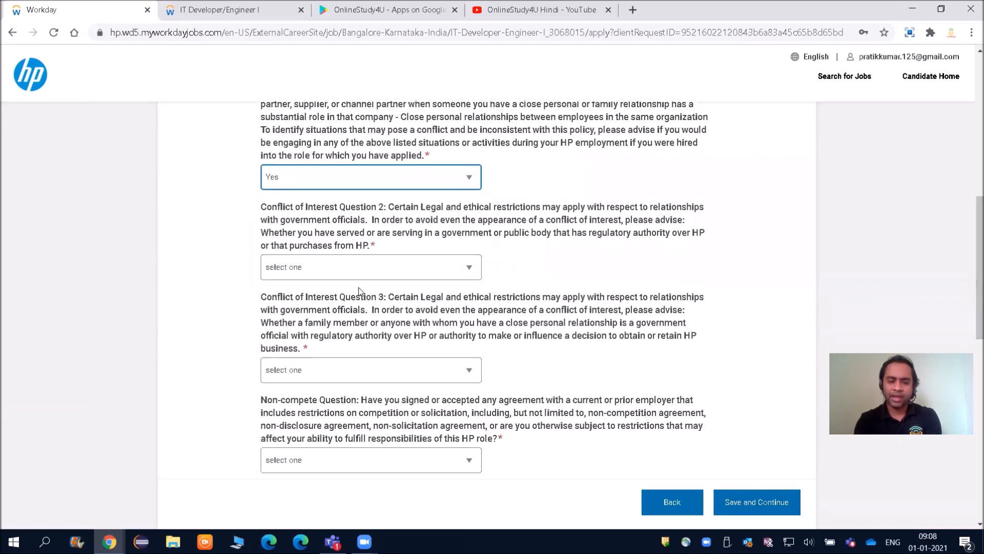
click(370, 266)
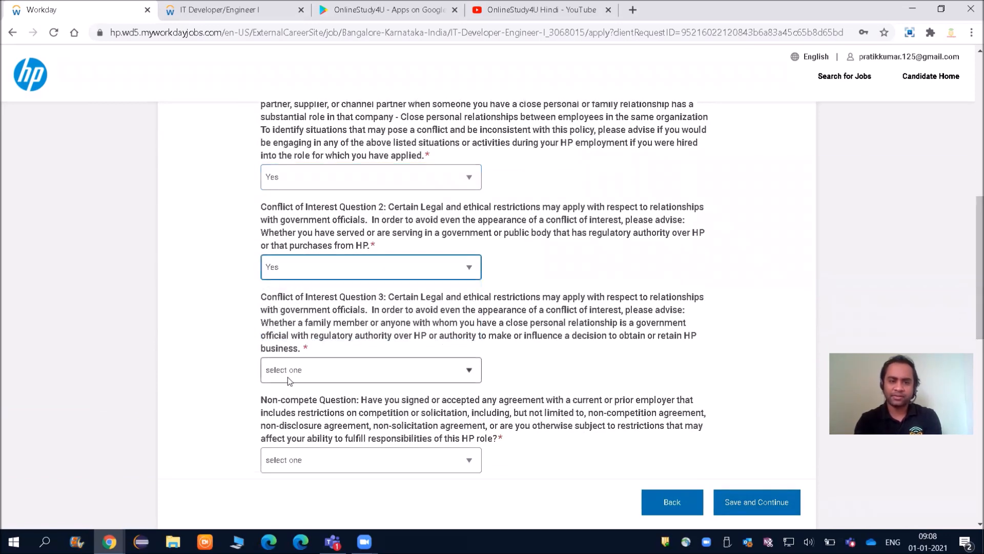
click(370, 369)
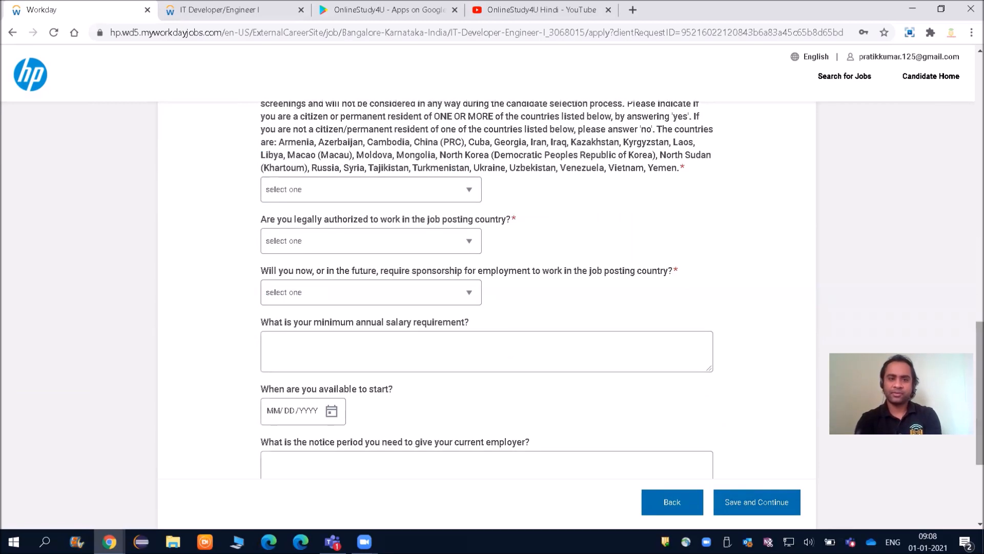
click(370, 189)
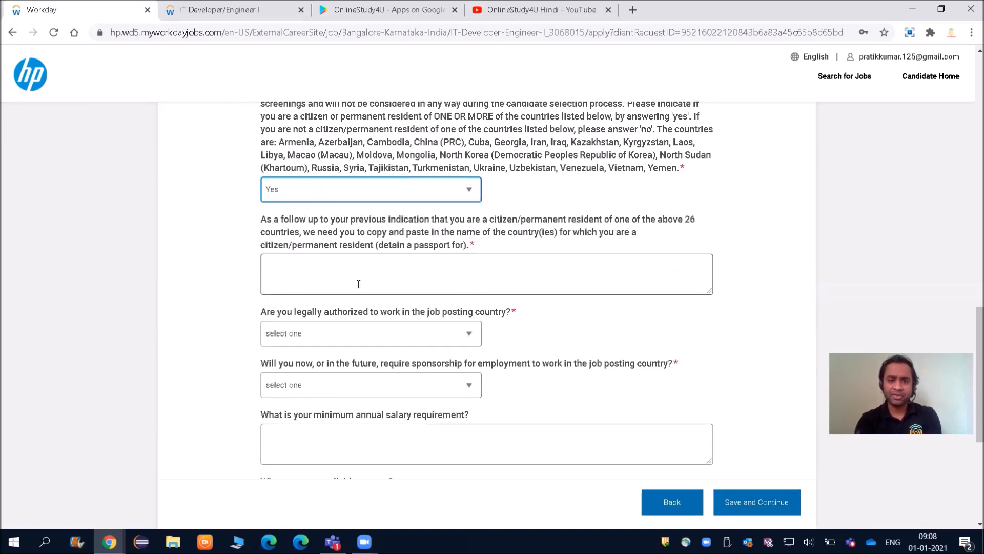
click(370, 188)
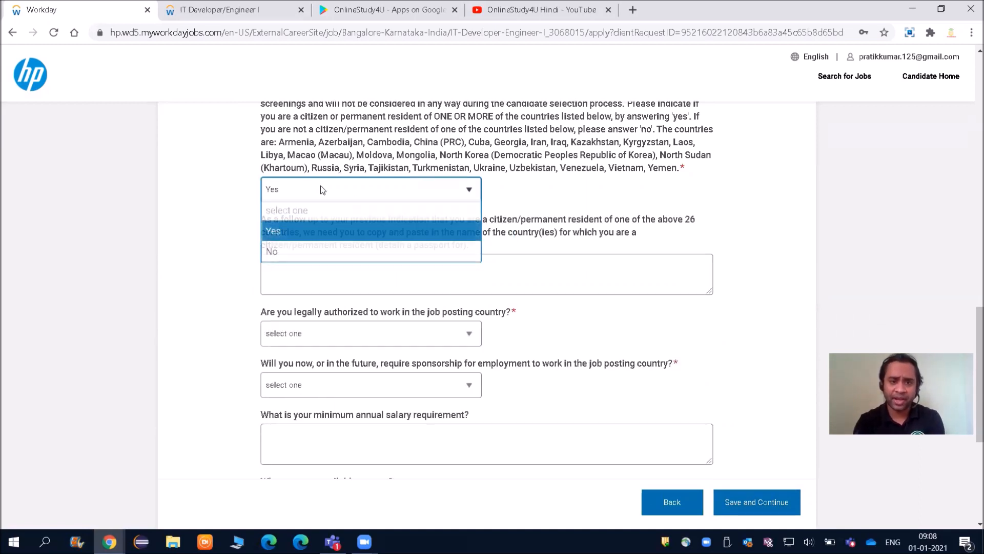
click(271, 251)
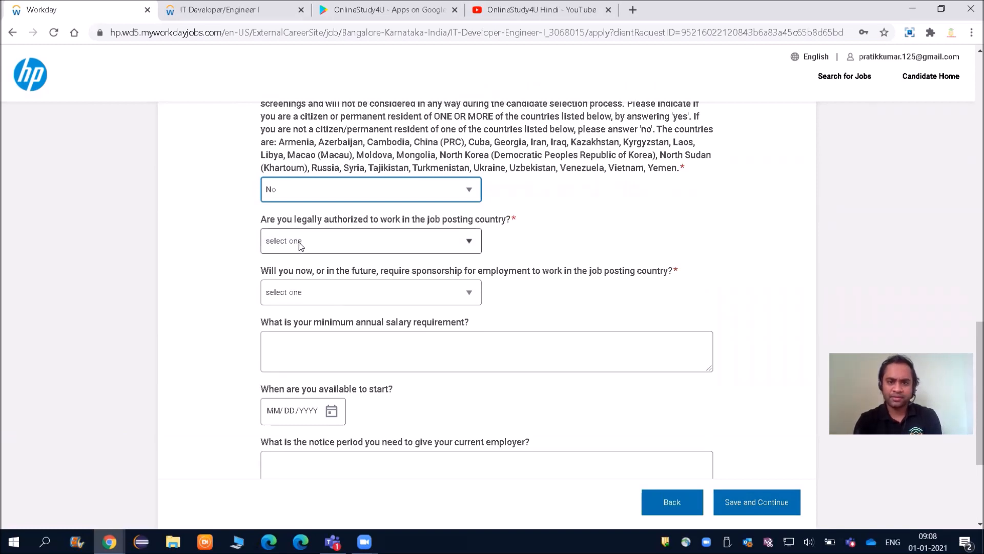
- Answer Yes to work authorization and sponsorship, then save and continue to Voluntary Disclosures
click(371, 240)
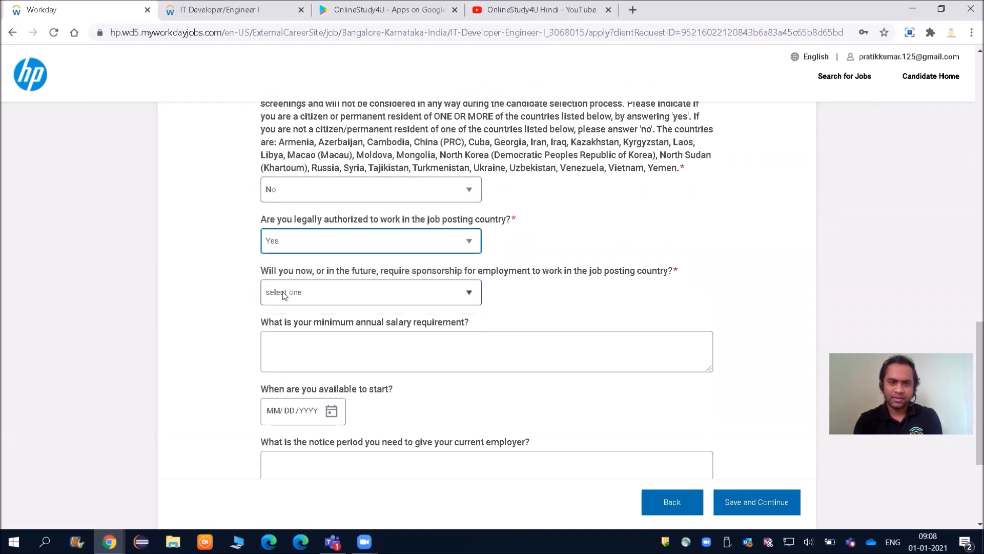
click(370, 293)
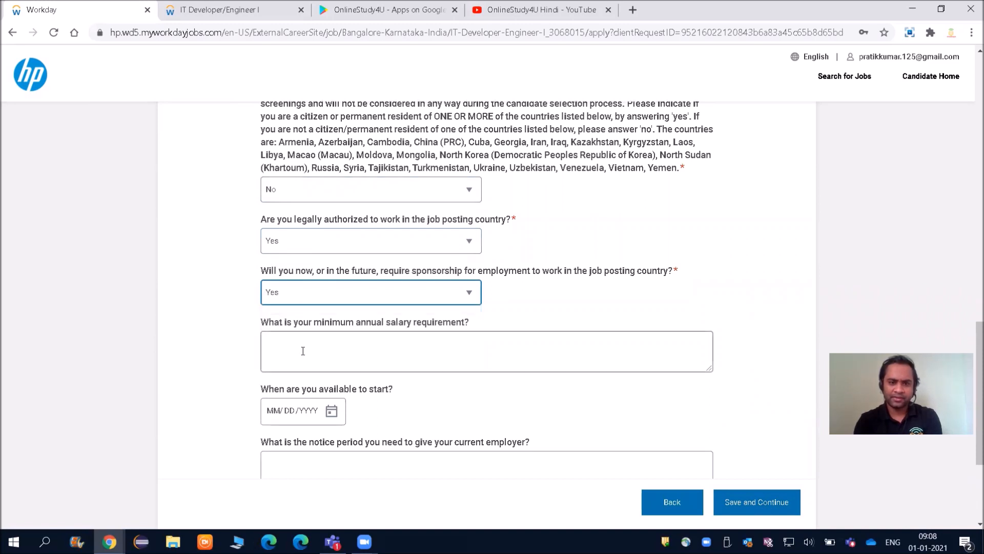
scroll(down, 3)
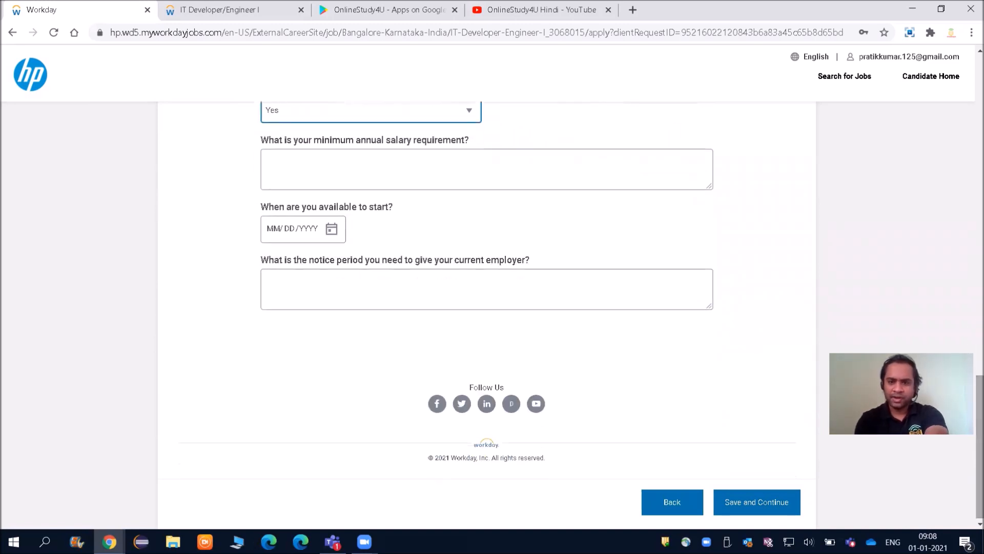
click(756, 501)
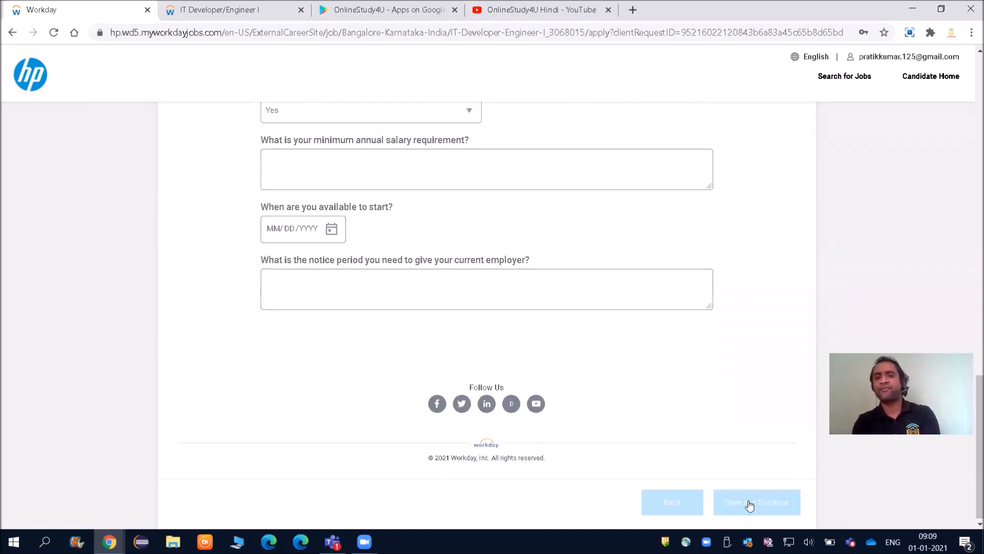
click(756, 502)
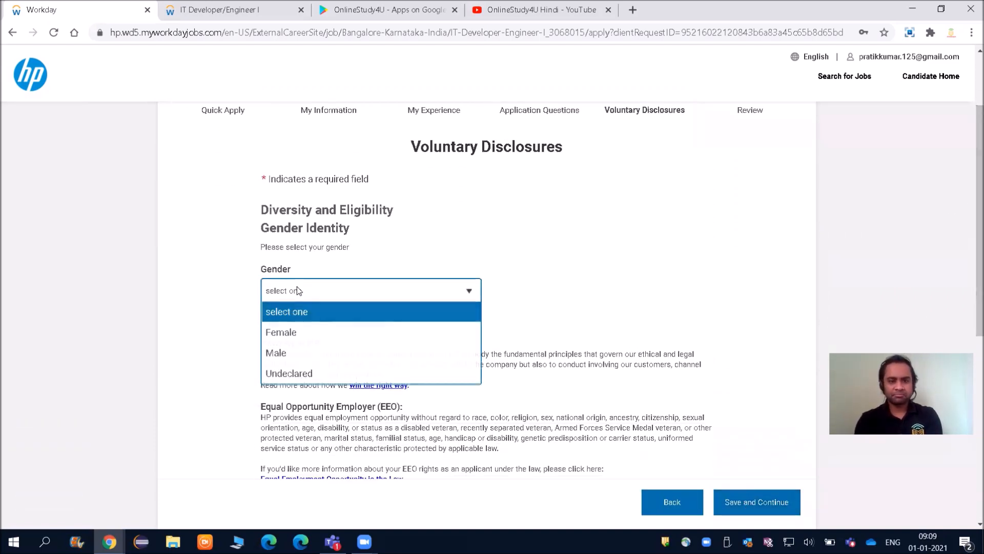
- Set Gender to Male, agree to the terms and conditions, and save the Voluntary Disclosures
click(275, 351)
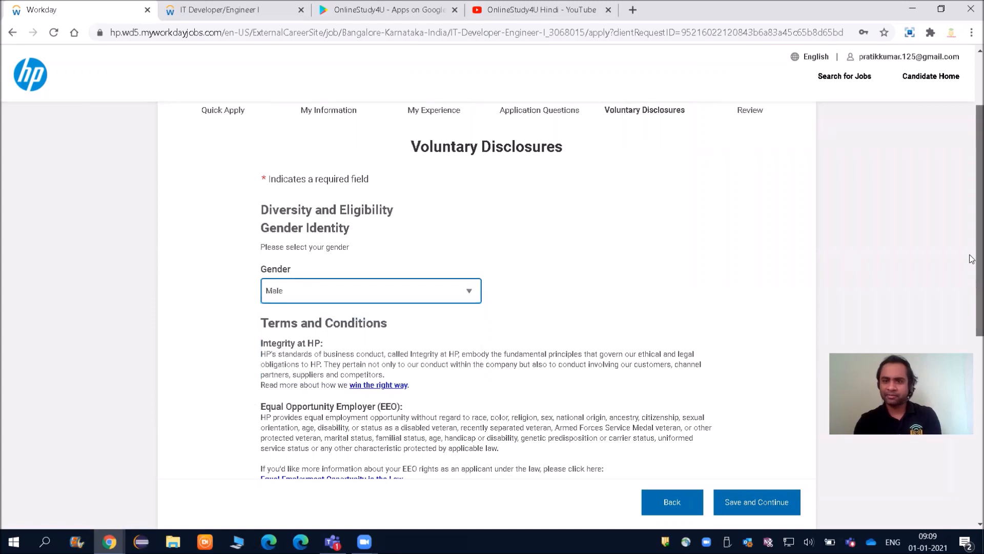
scroll(down, 3)
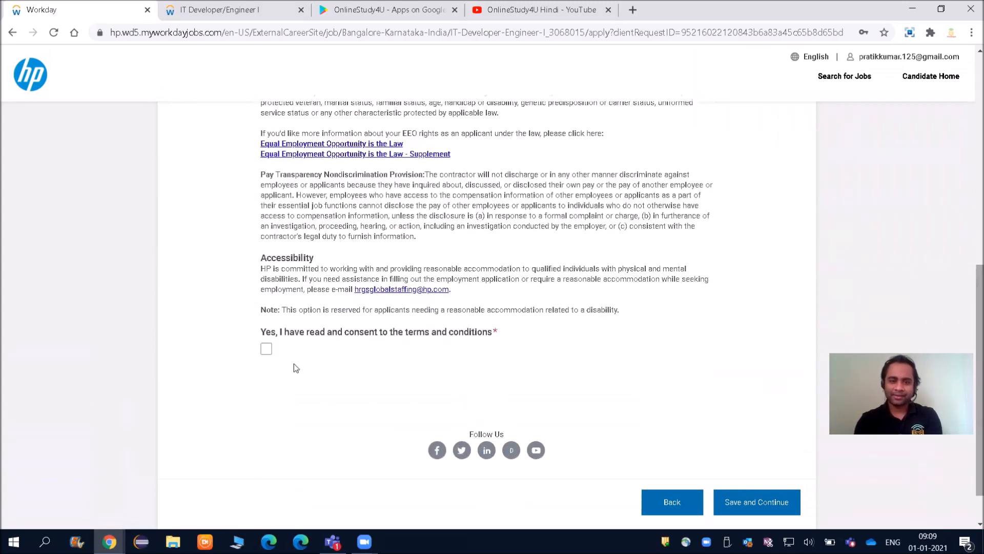
click(265, 349)
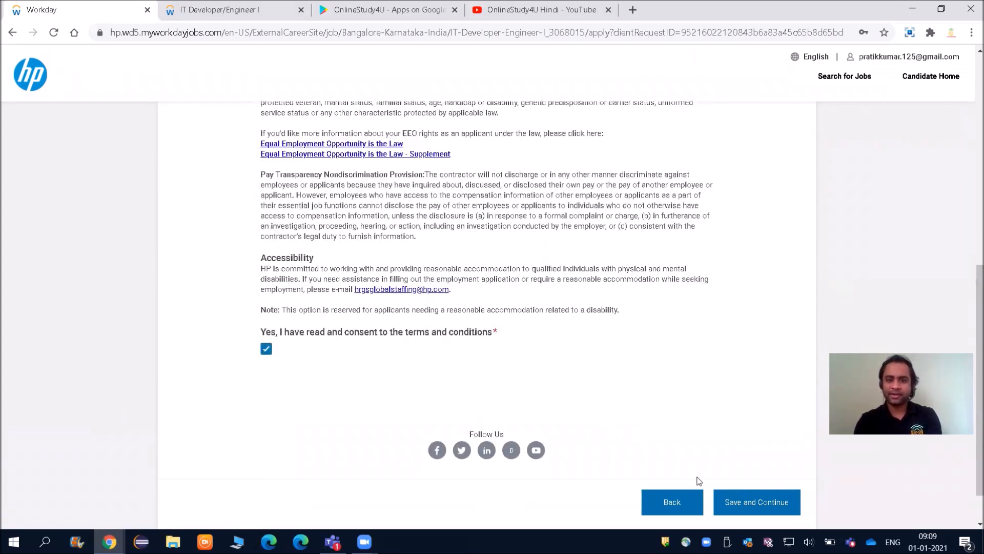
click(757, 502)
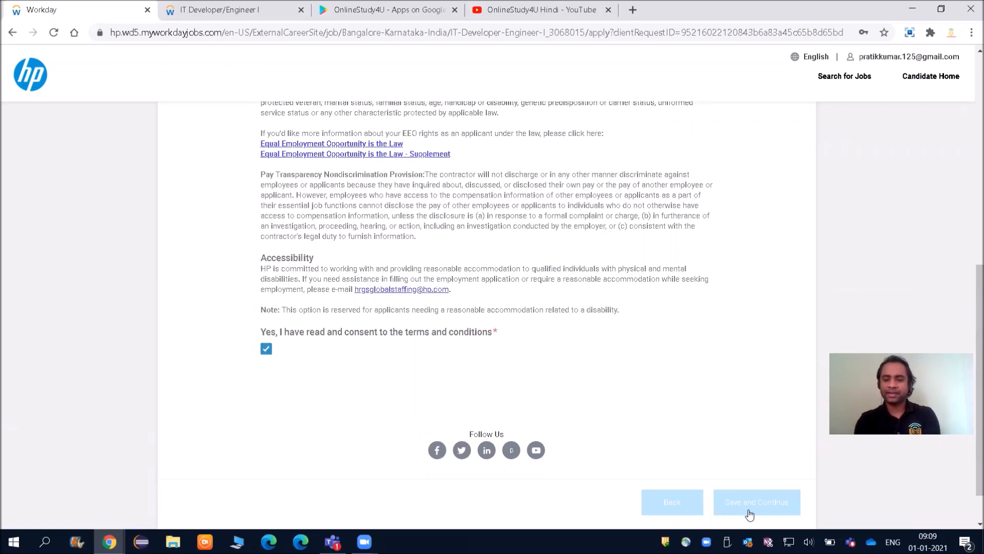
- Review the completed IT Developer/Engineer I application and submit it, reaching the Congratulations confirmation
click(756, 501)
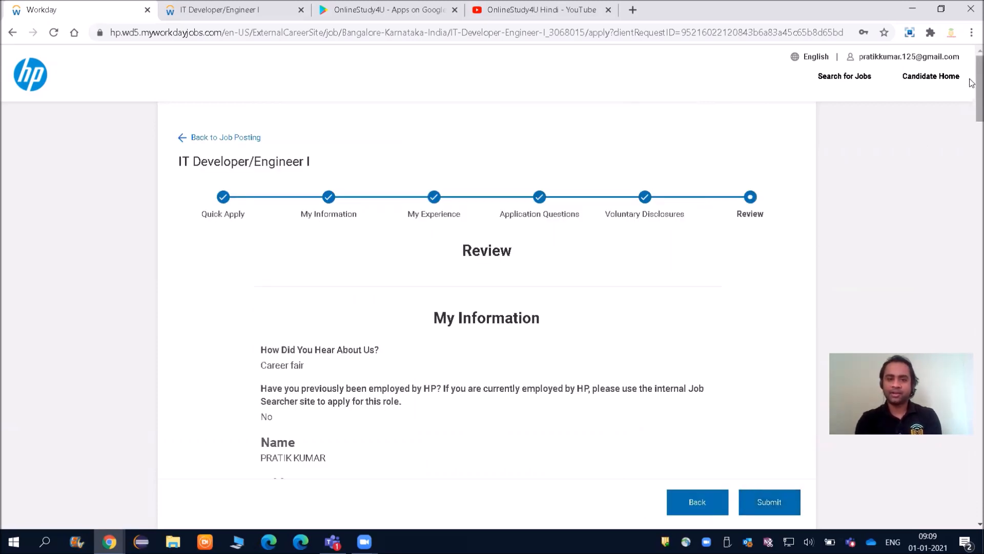
scroll(down, 3)
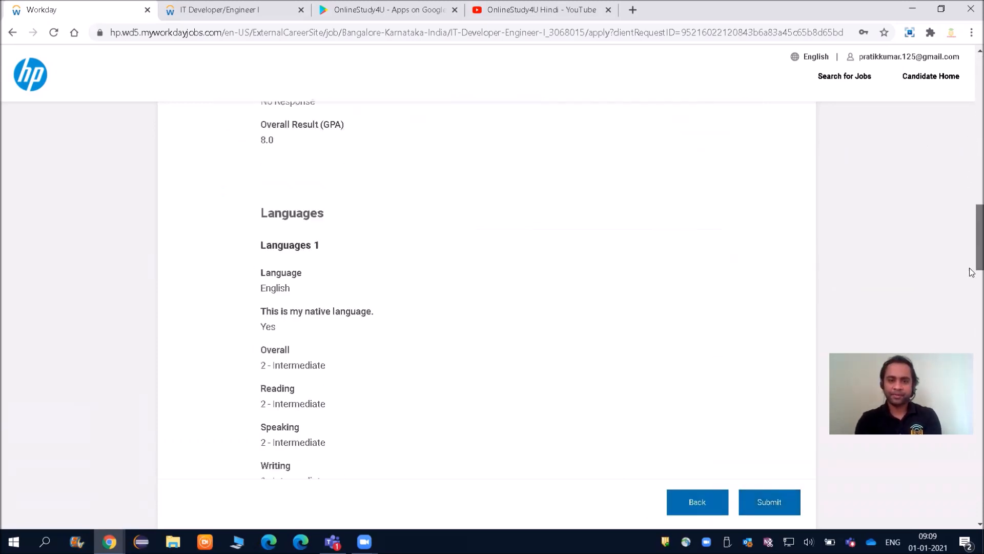
scroll(down, 3)
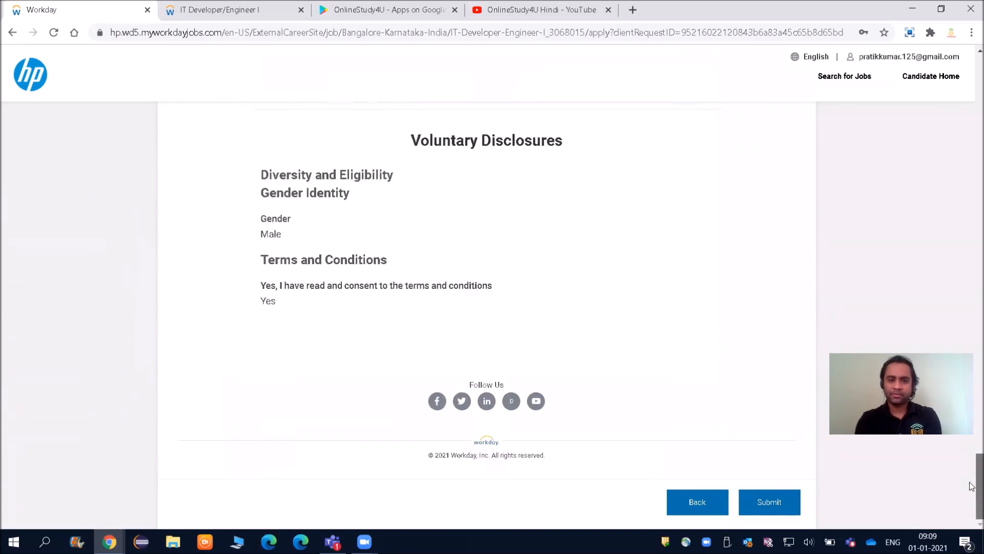
click(769, 502)
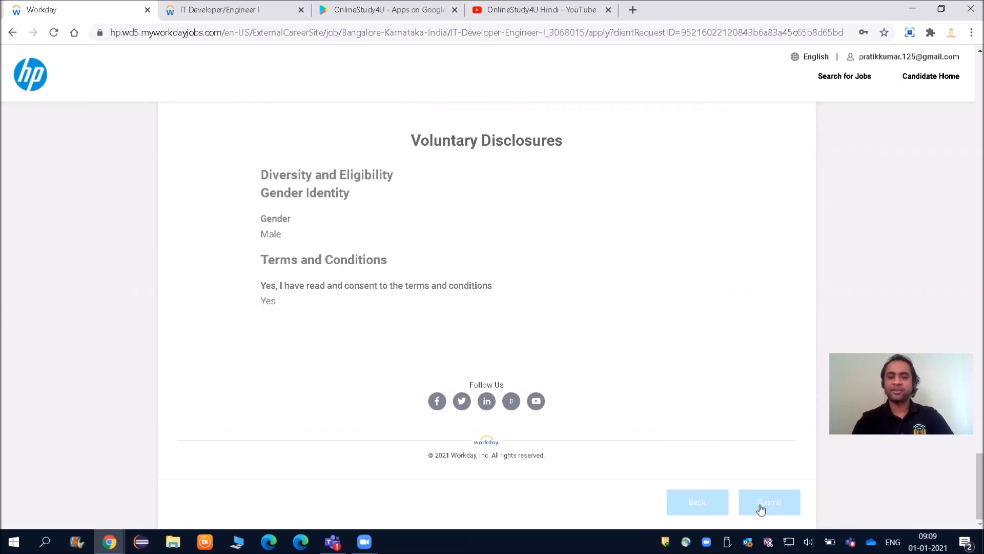
click(768, 501)
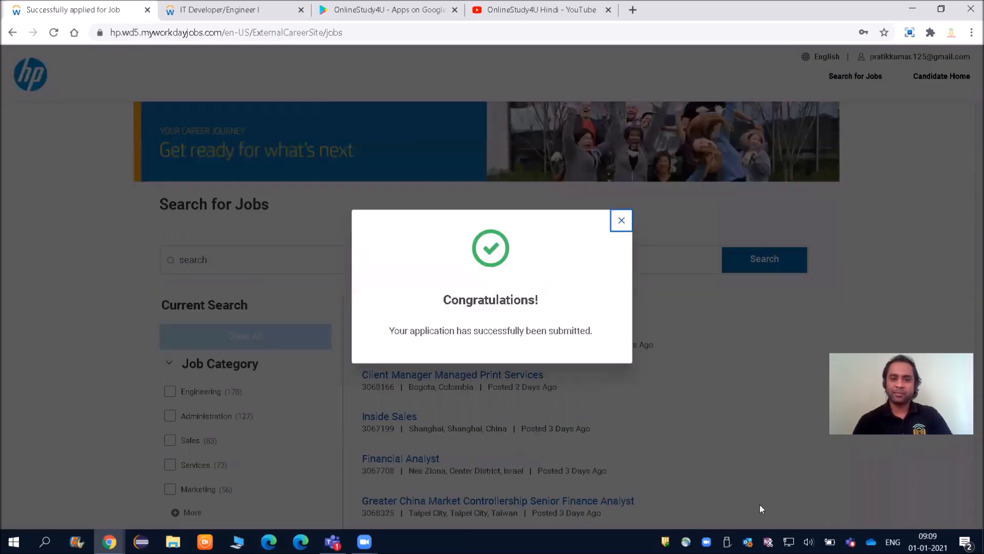